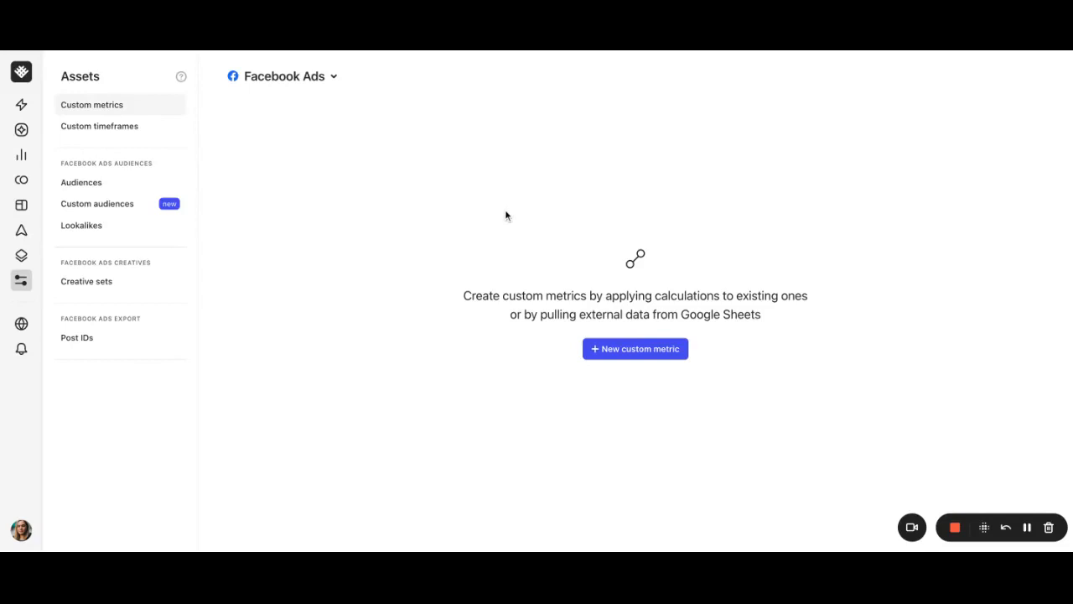
pyautogui.moveTo(21, 281)
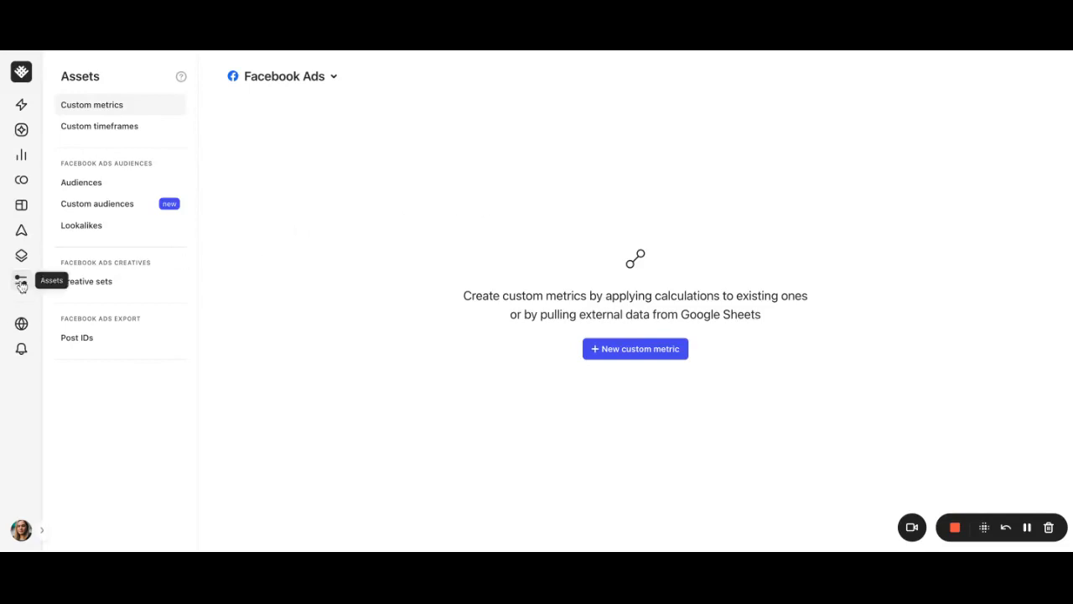
pyautogui.moveTo(270, 86)
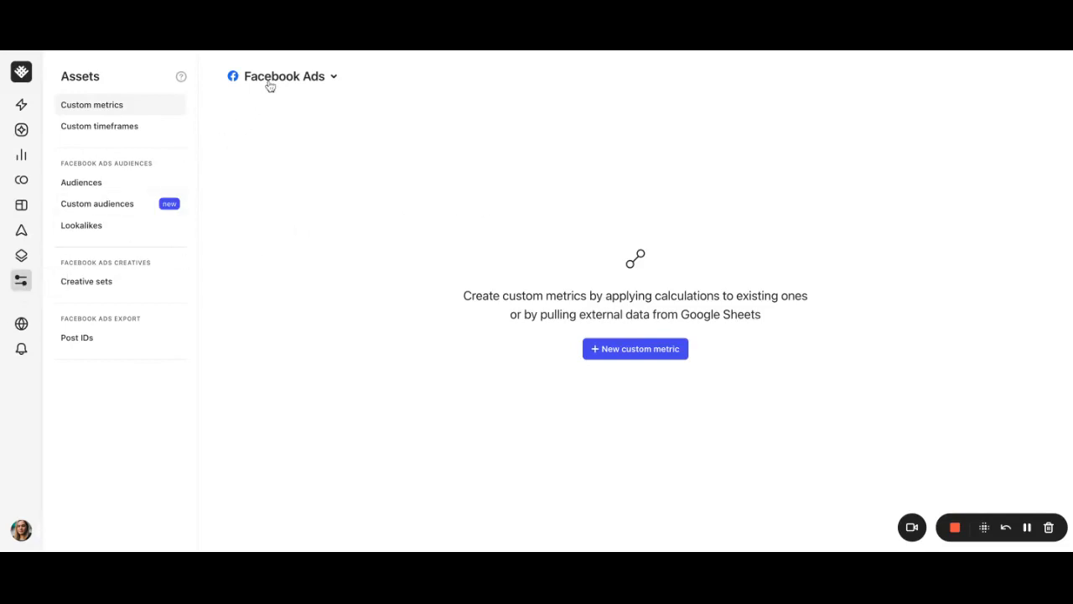
# Check the ad platform list without changing it, then start a new custom metric.
pyautogui.click(284, 76)
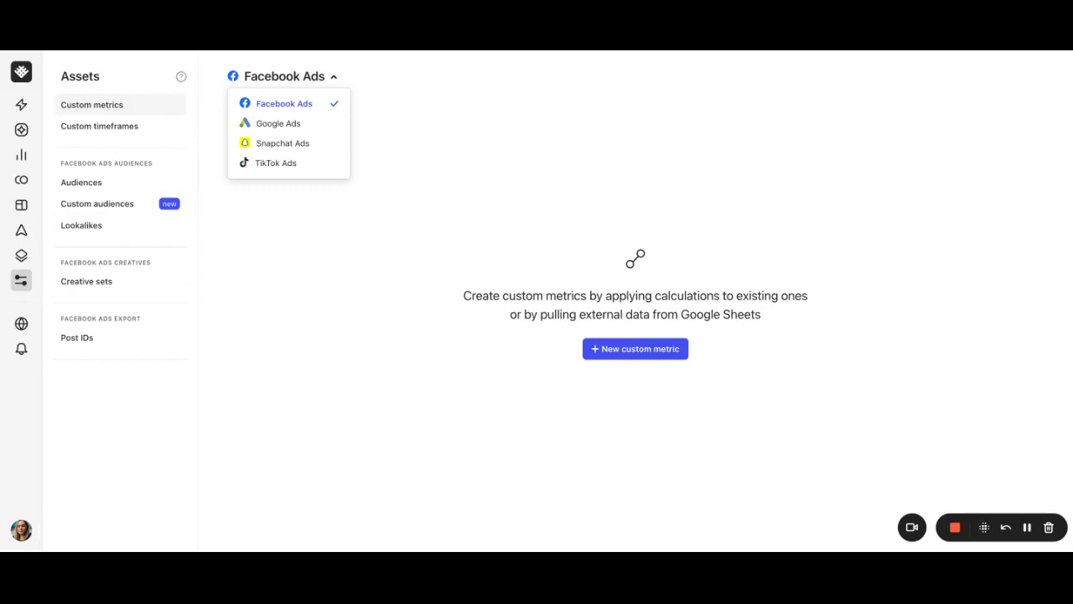
pyautogui.moveTo(275, 162)
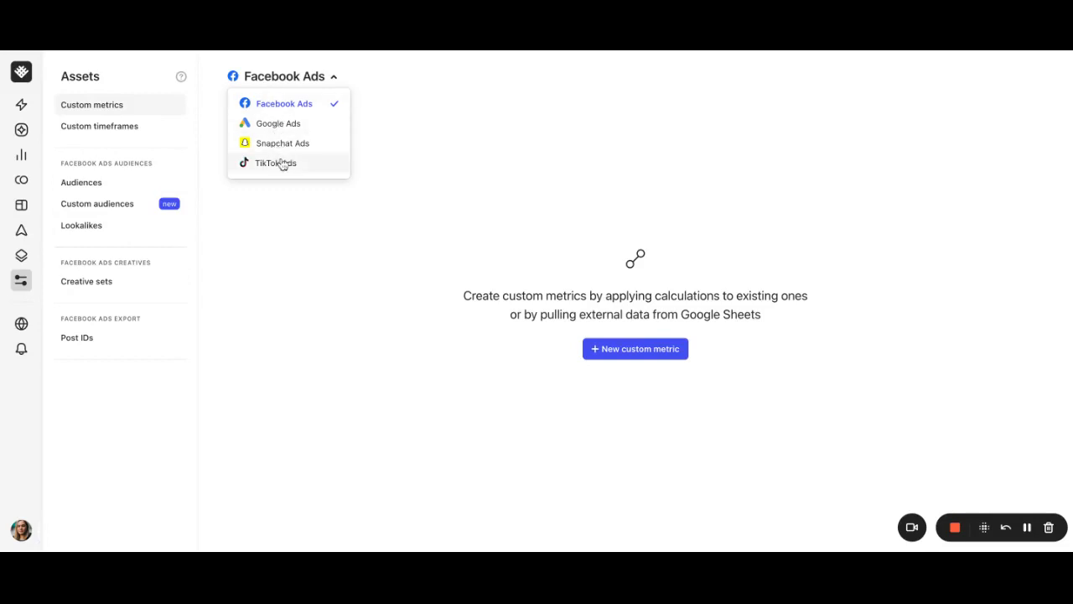
pyautogui.moveTo(281, 164)
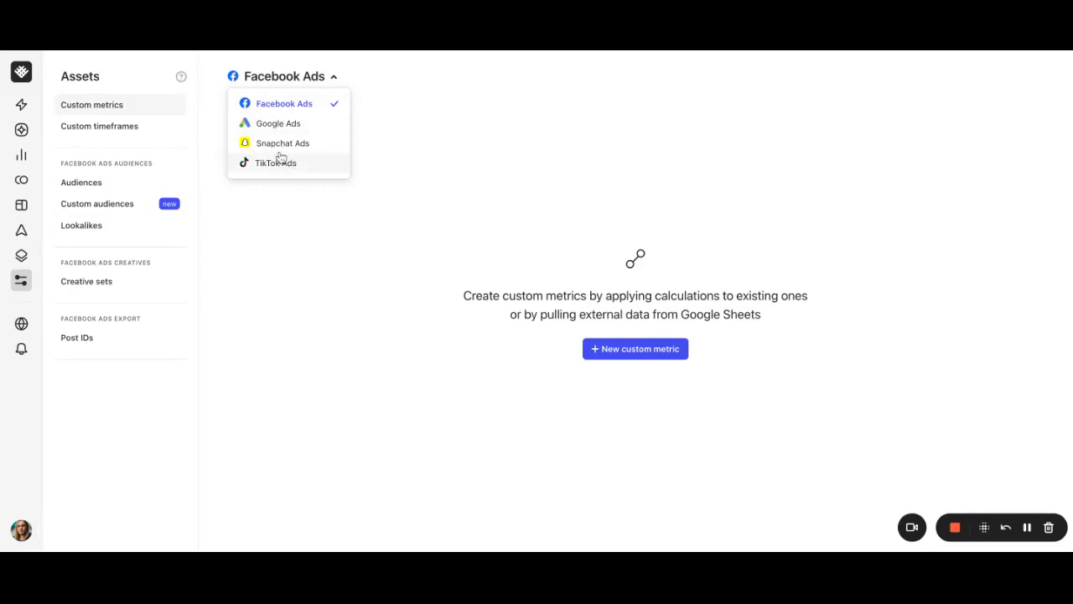
pyautogui.click(284, 76)
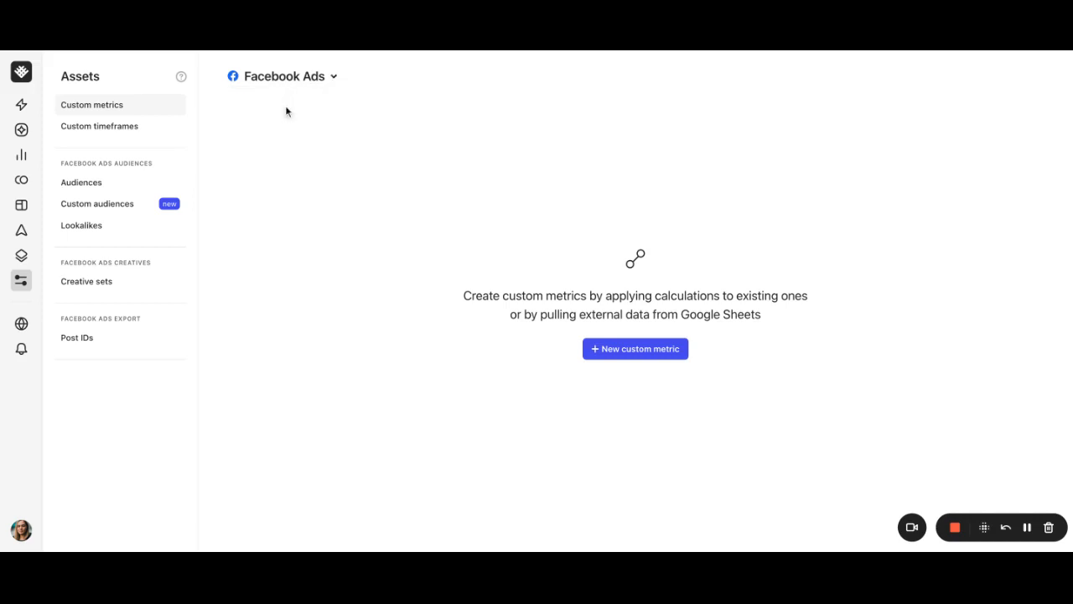
pyautogui.moveTo(721, 311)
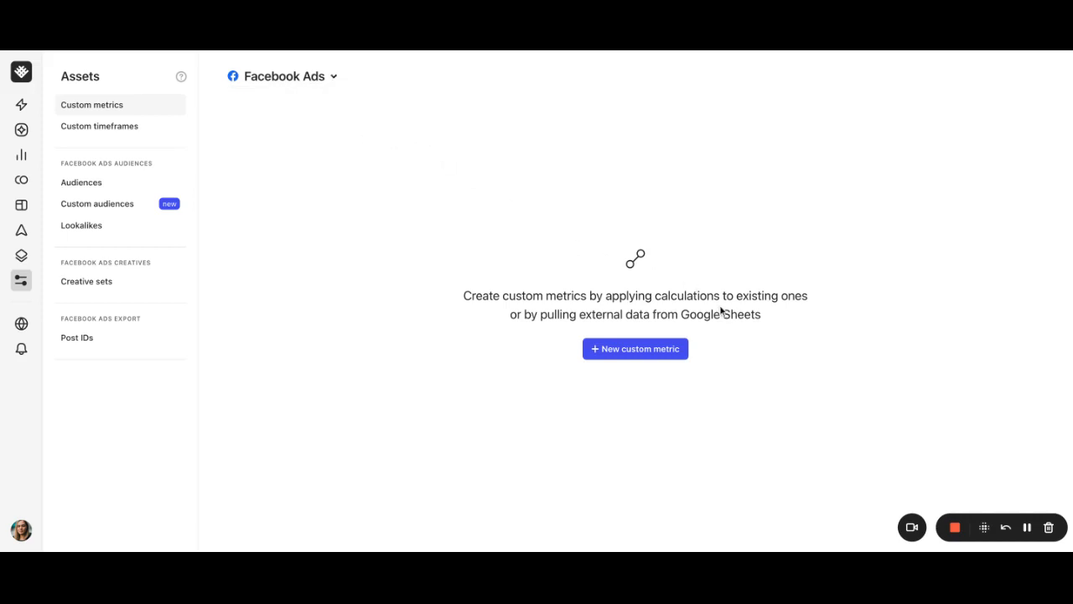
pyautogui.click(635, 348)
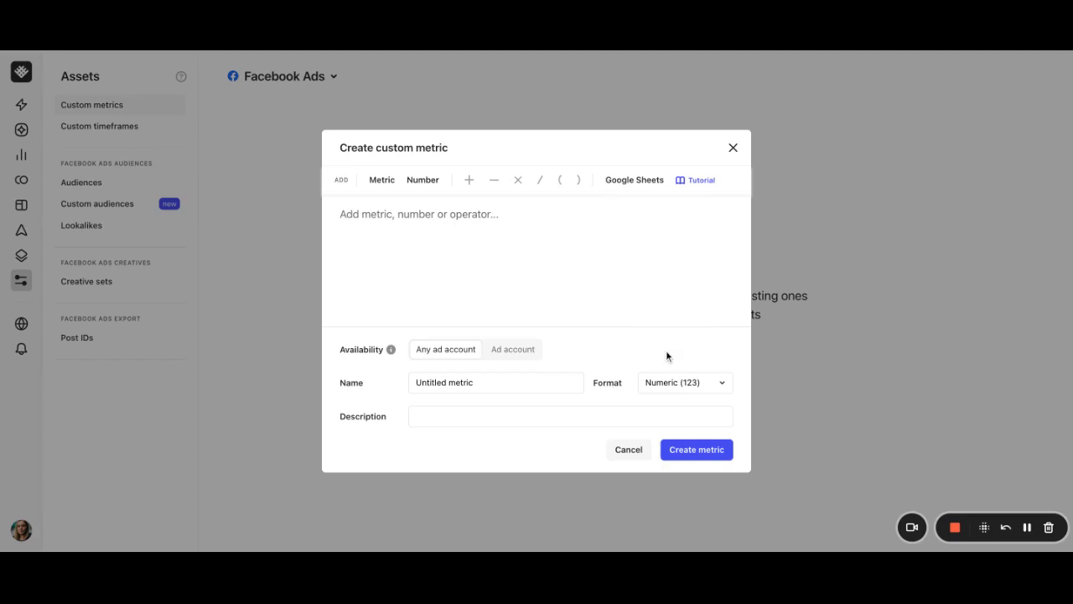
pyautogui.moveTo(597, 259)
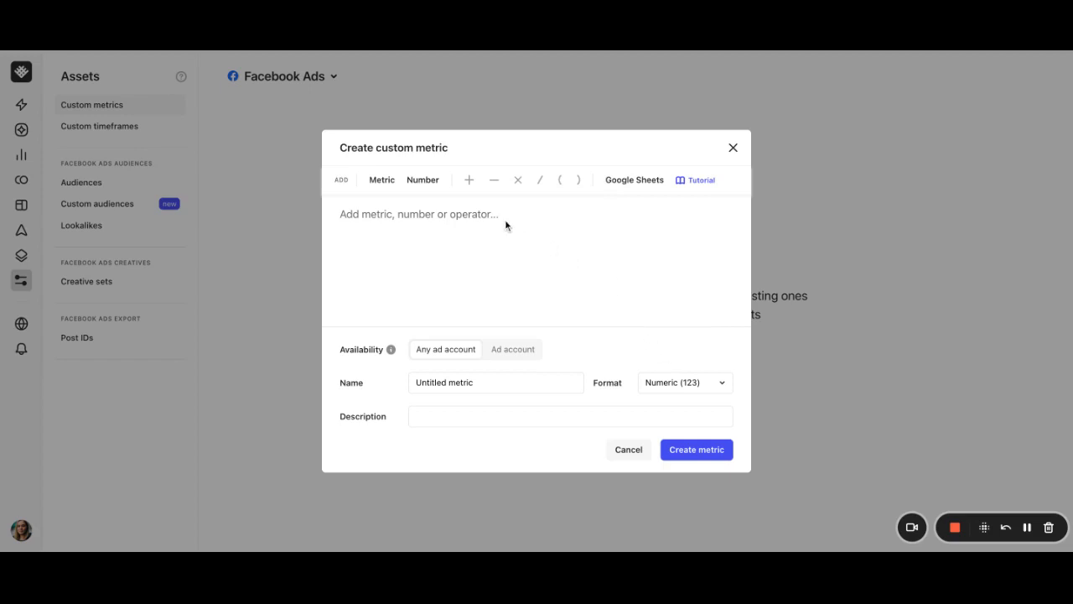
pyautogui.moveTo(381, 181)
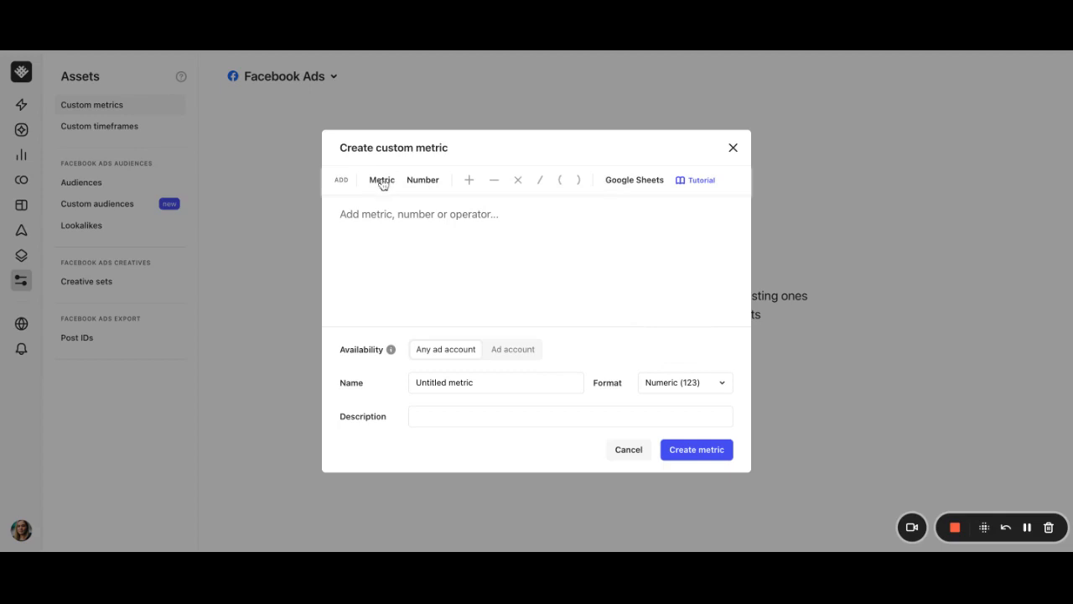
pyautogui.moveTo(423, 183)
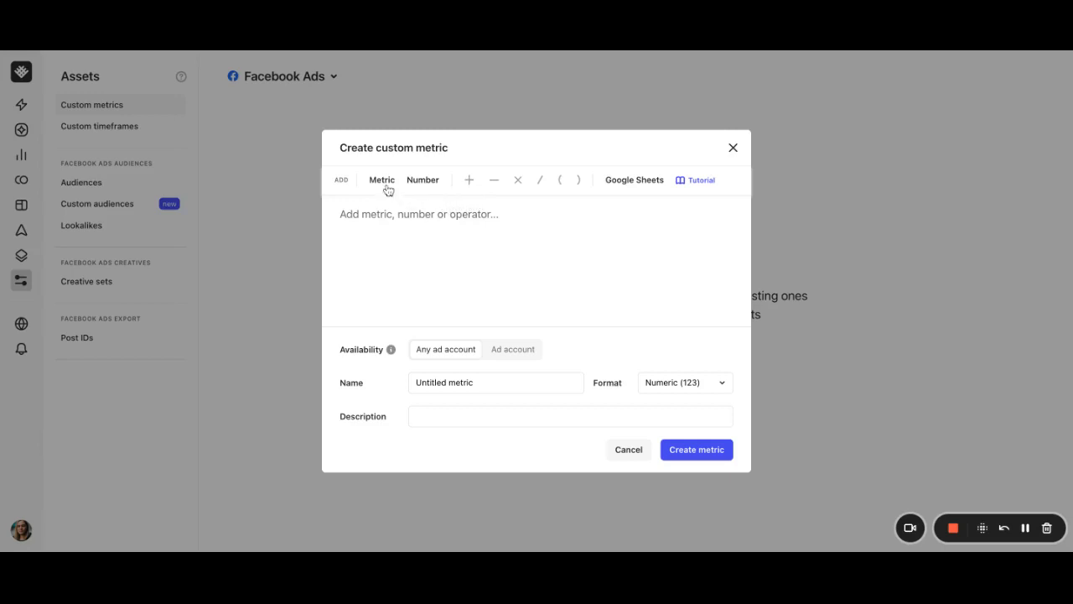
# Build the formula Website purchases / Unique clicks (Link), then browse integration metric sources.
pyautogui.click(381, 180)
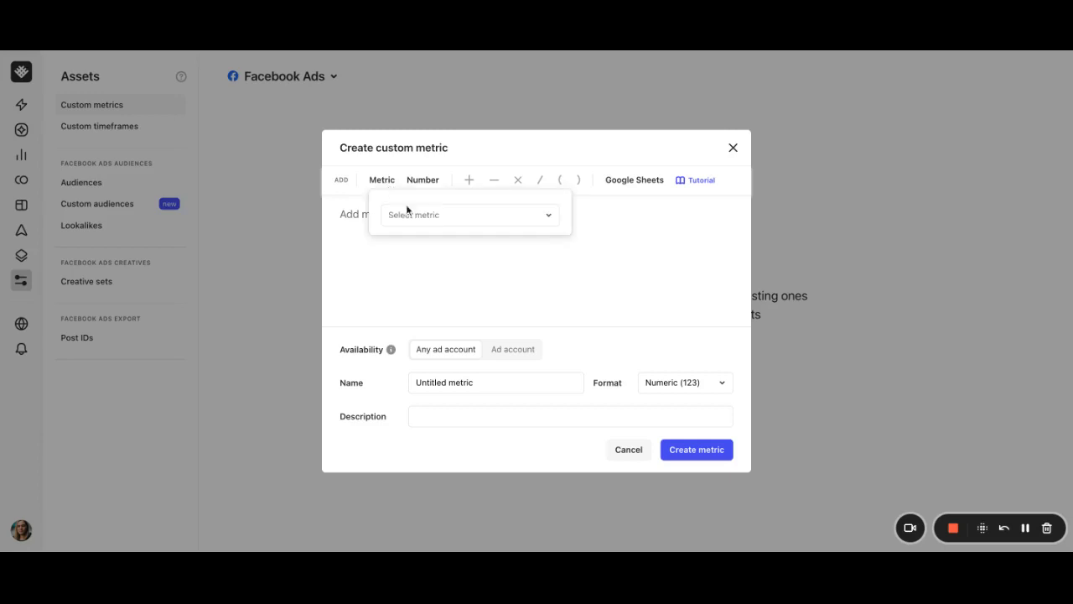
pyautogui.write('we')
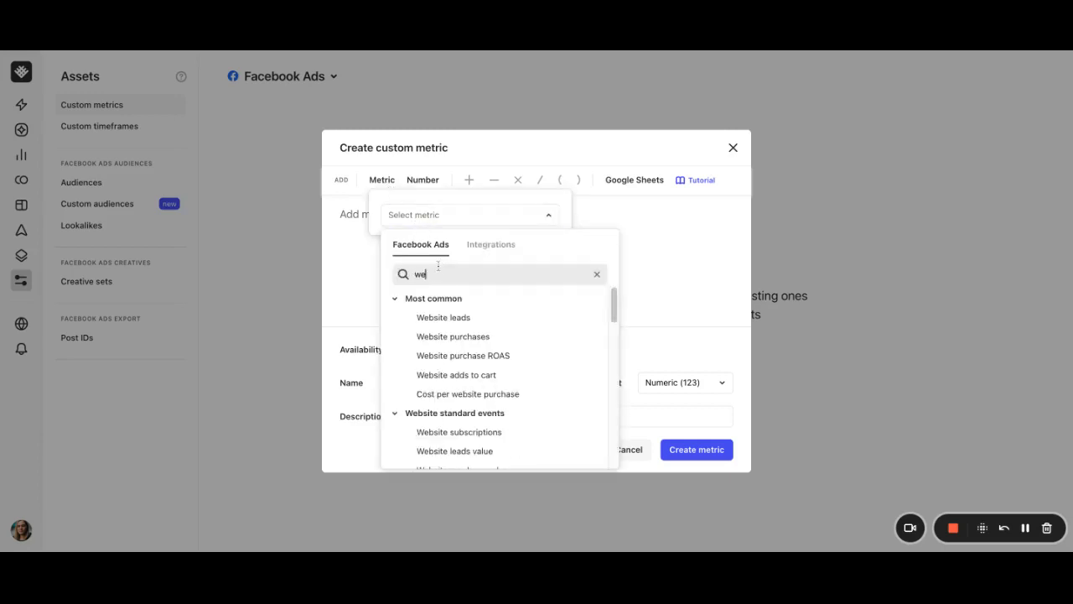
pyautogui.click(453, 336)
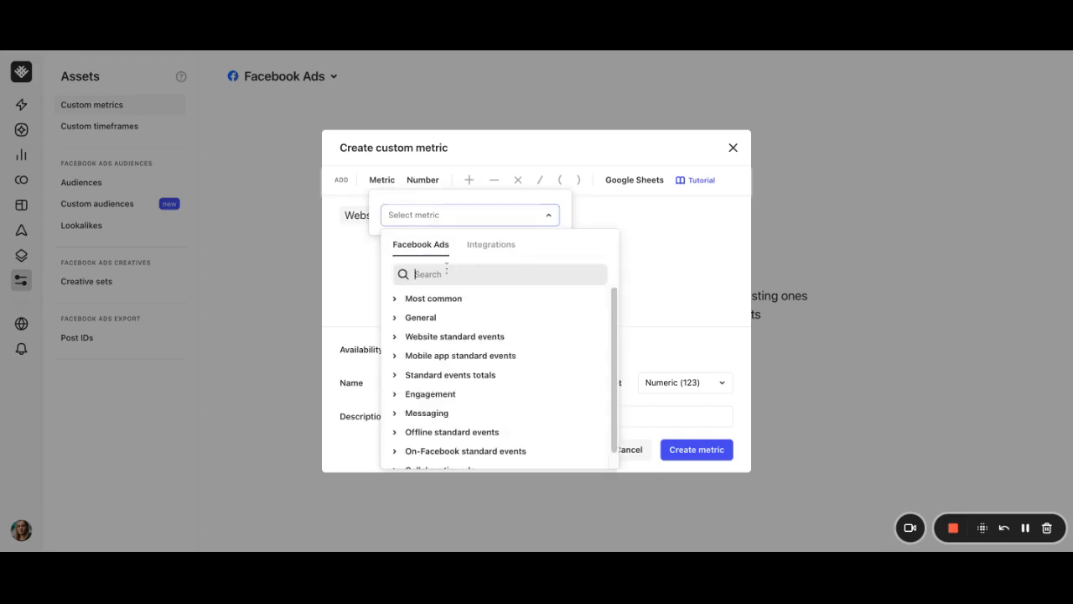
pyautogui.write('link')
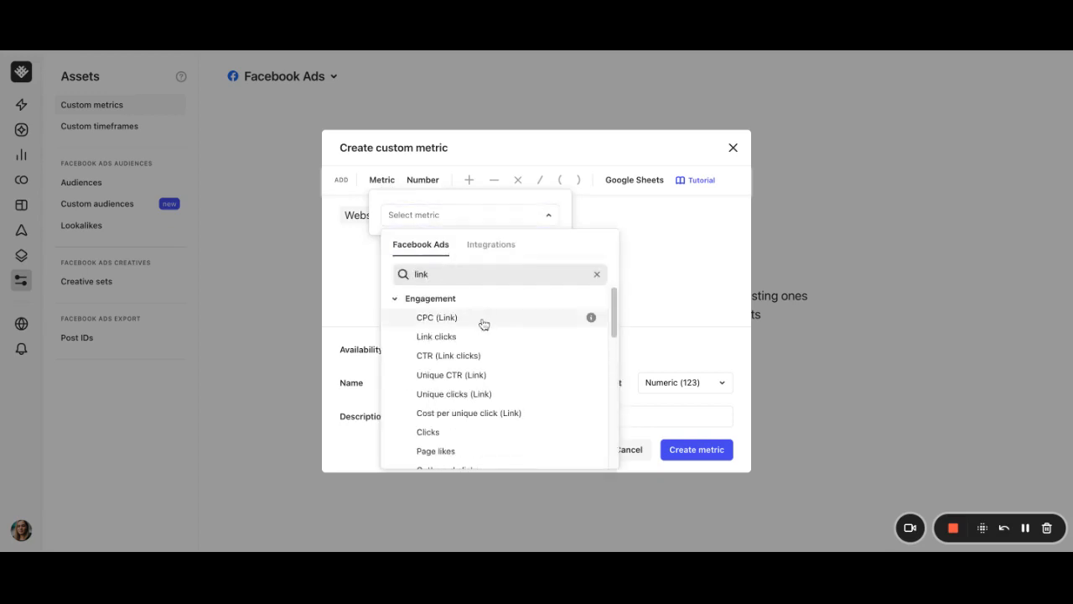
pyautogui.click(454, 393)
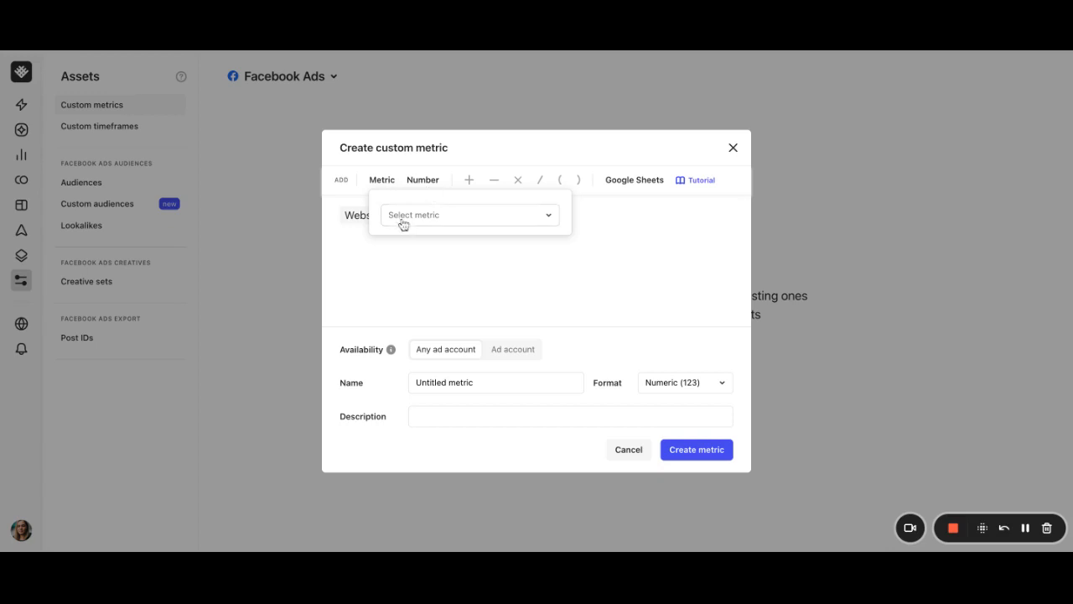
pyautogui.click(468, 215)
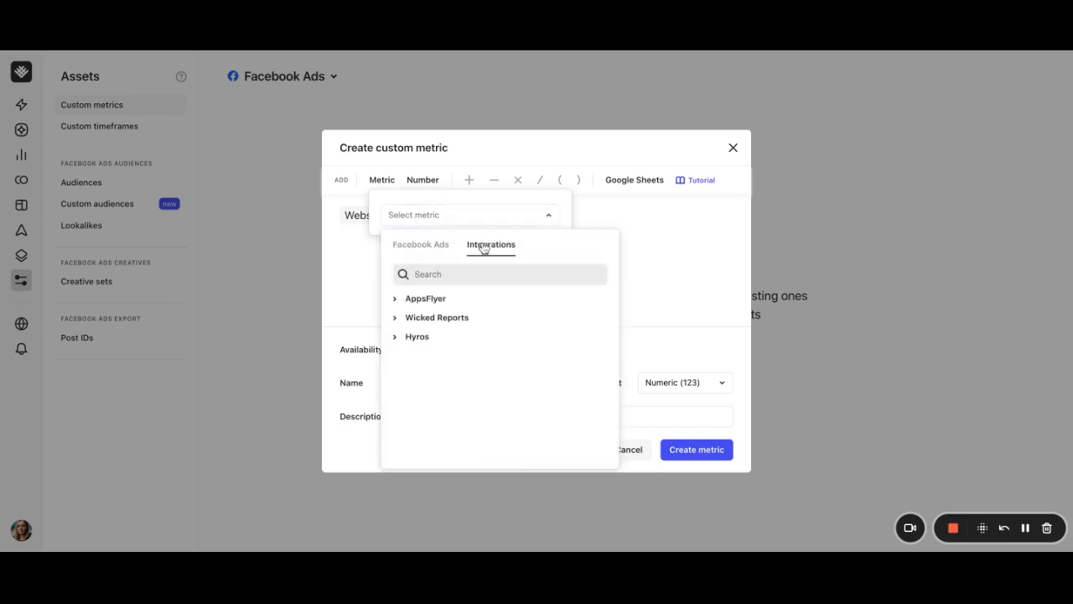
pyautogui.moveTo(474, 317)
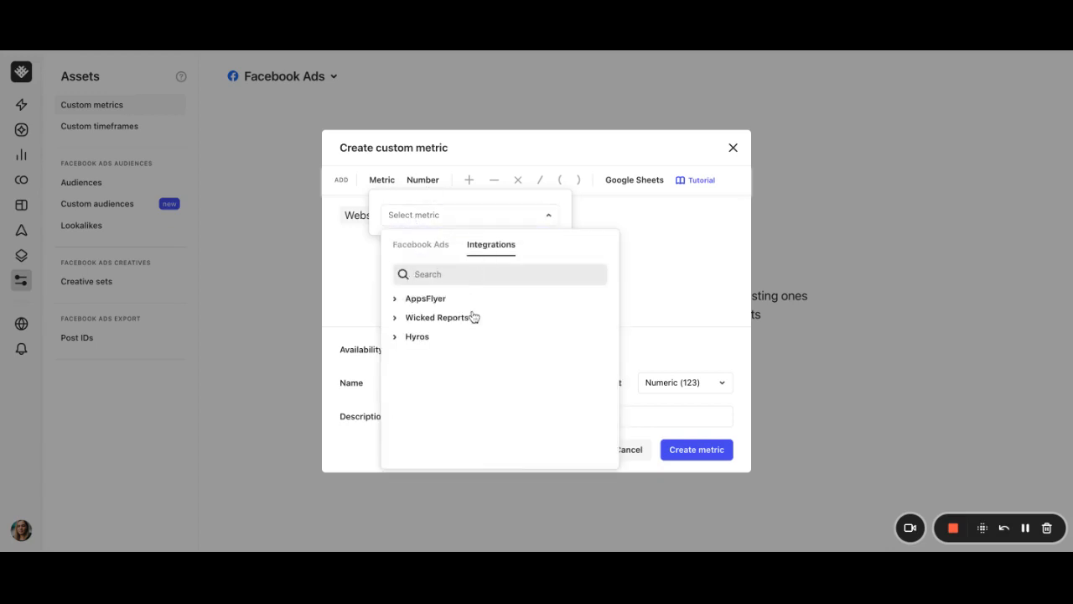
pyautogui.moveTo(471, 338)
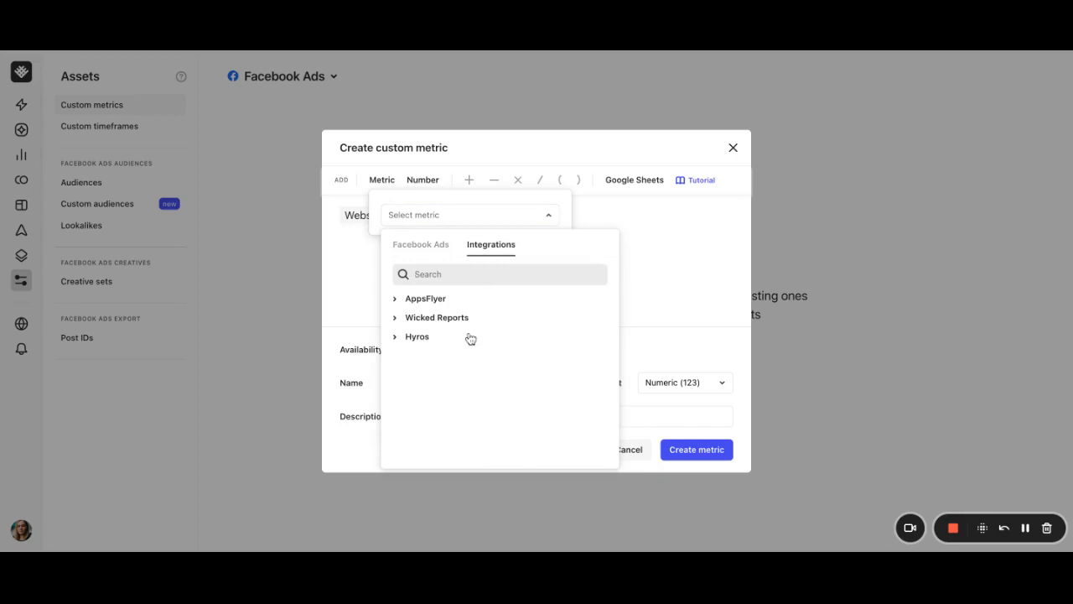
pyautogui.moveTo(473, 336)
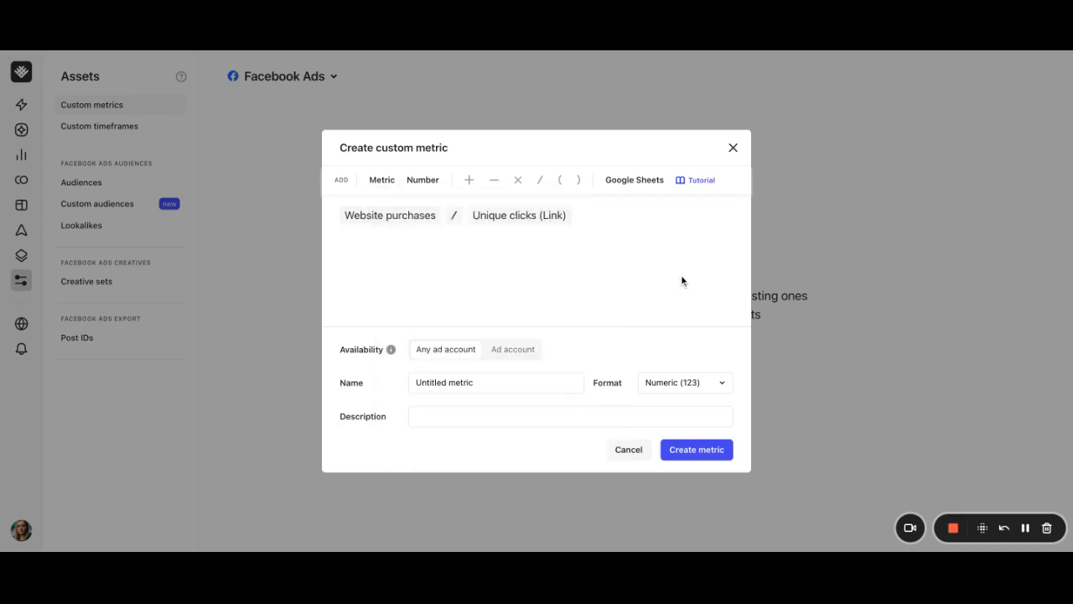
pyautogui.moveTo(447, 280)
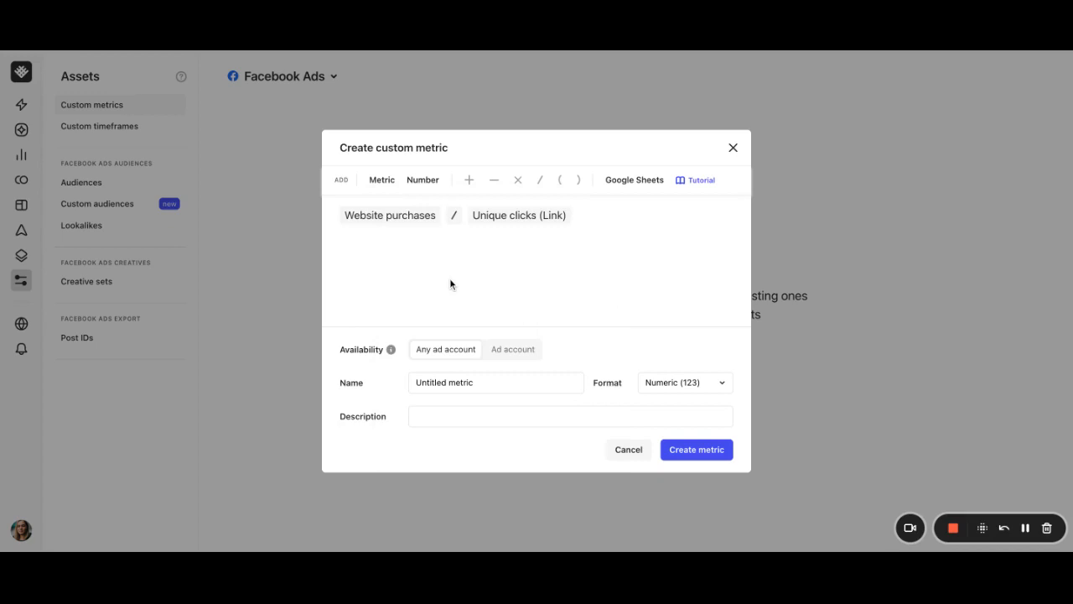
pyautogui.moveTo(440, 364)
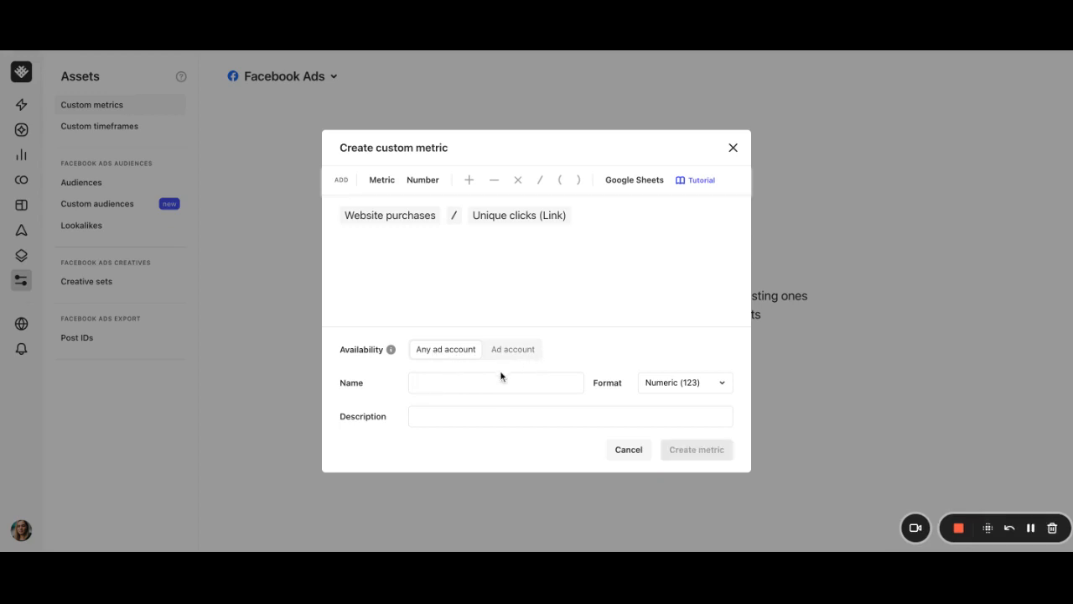
# Name the metric Conversion rate, use Percentage format, and describe it 'Purchase and click conversion rate'.
pyautogui.write('Conversion rate')
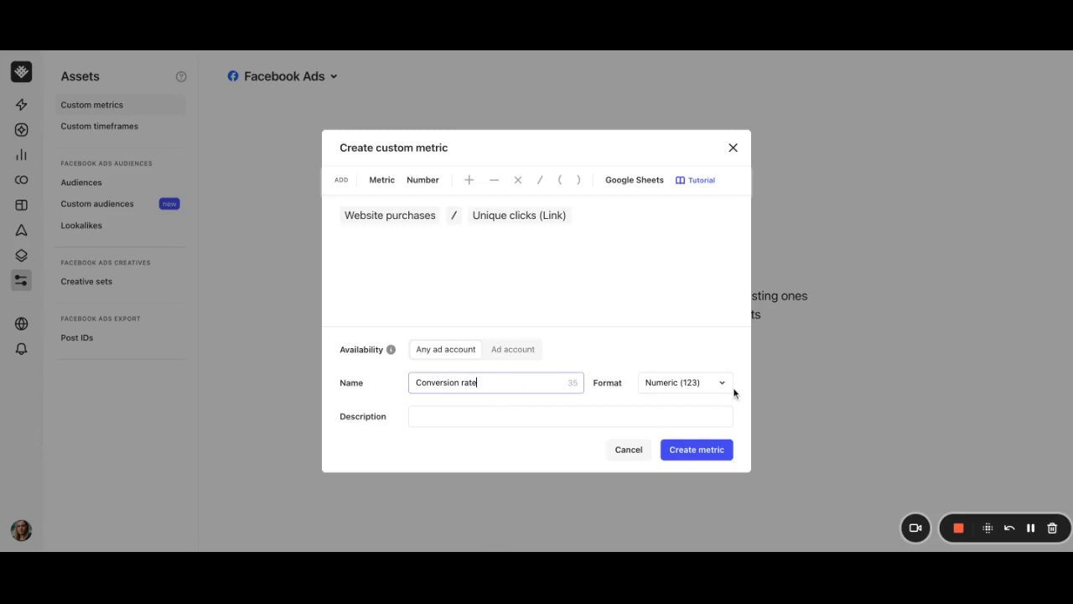
pyautogui.click(683, 382)
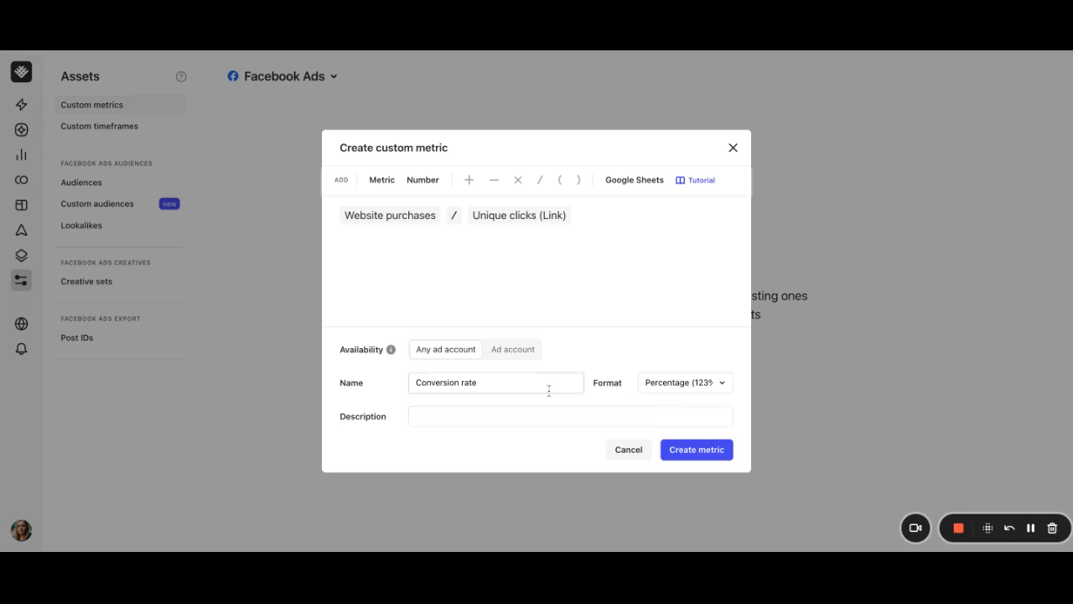
pyautogui.write('Purchase and click conversion rate')
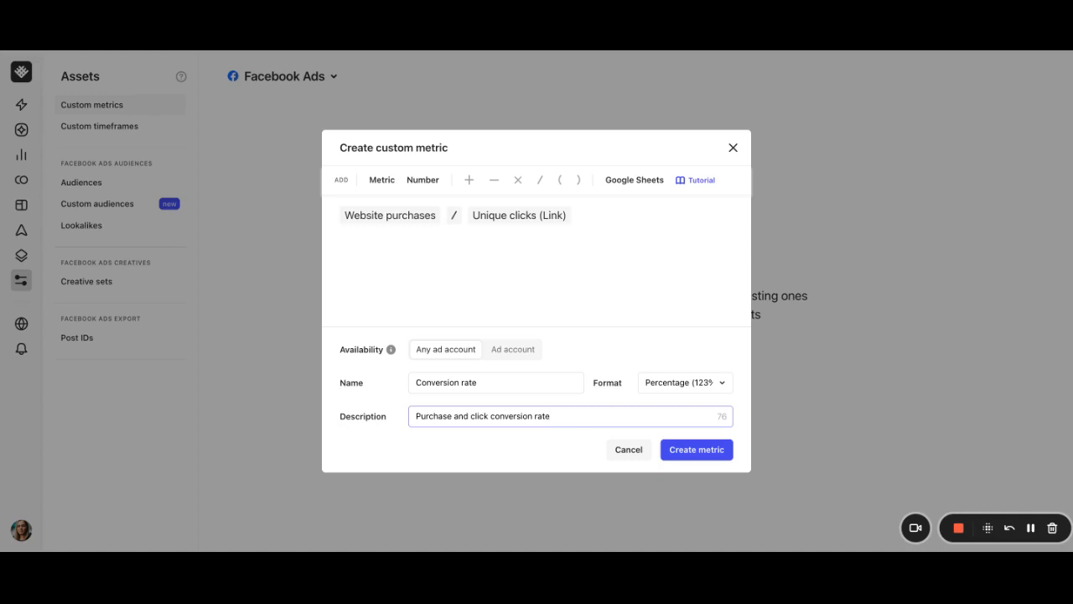
pyautogui.moveTo(697, 450)
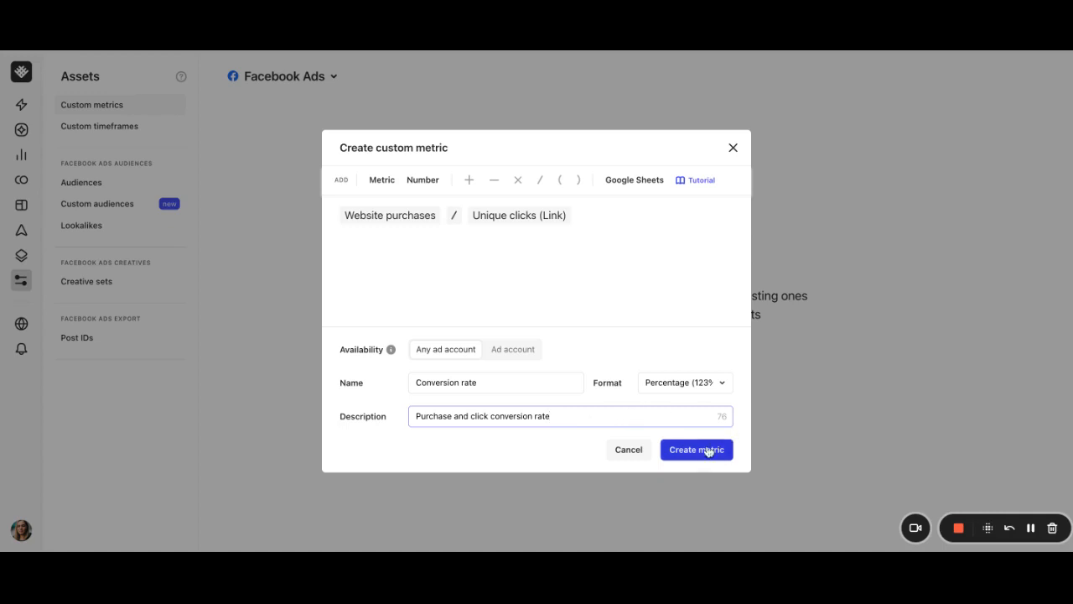
# Create the Conversion rate metric, then begin another and view the Google Sheets integration options.
pyautogui.click(696, 450)
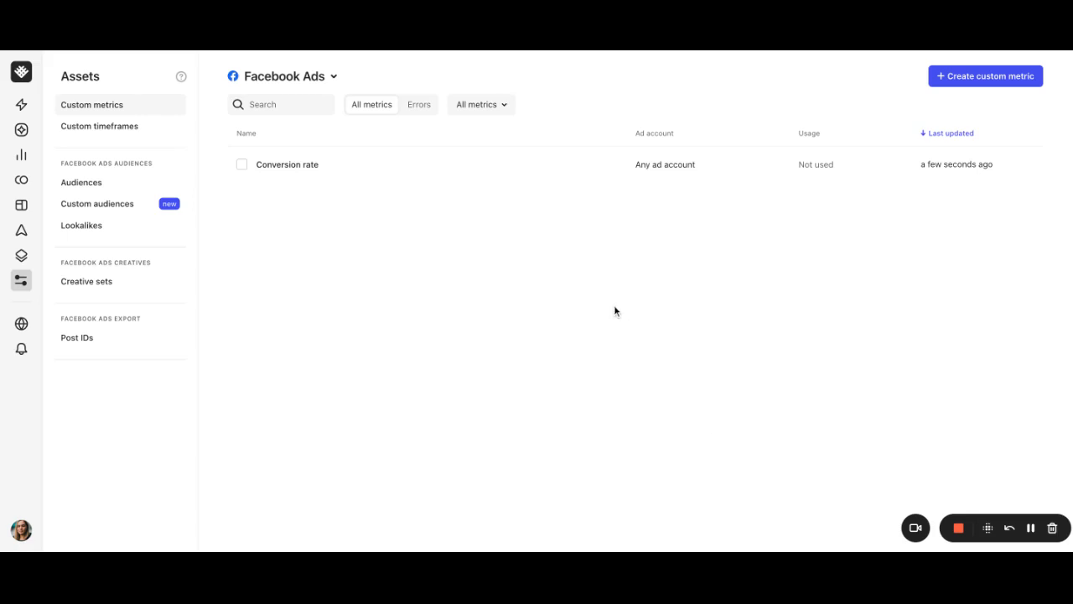
pyautogui.moveTo(504, 208)
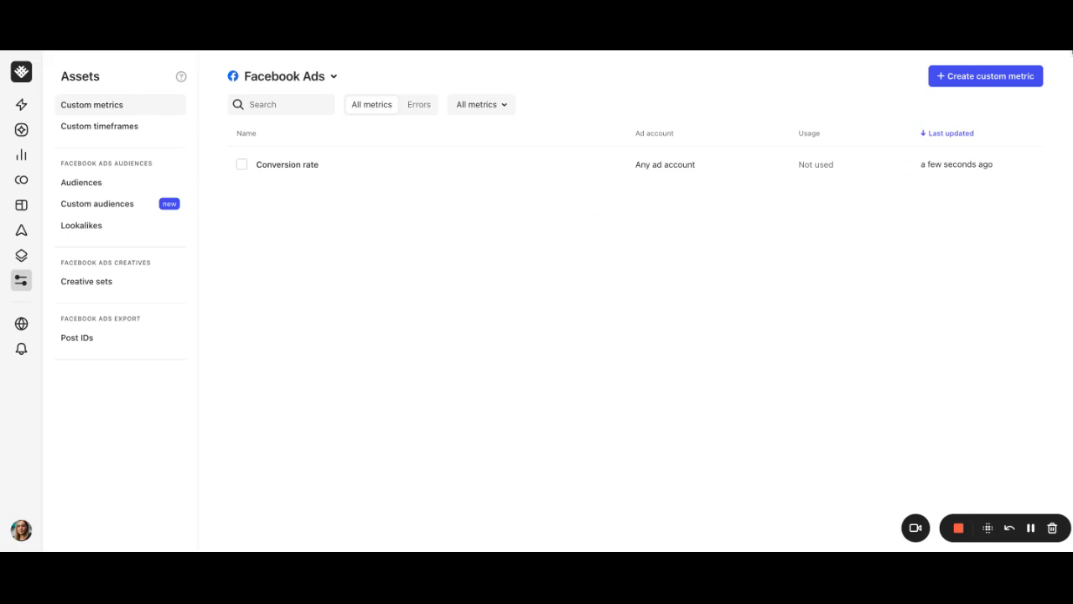
pyautogui.click(985, 76)
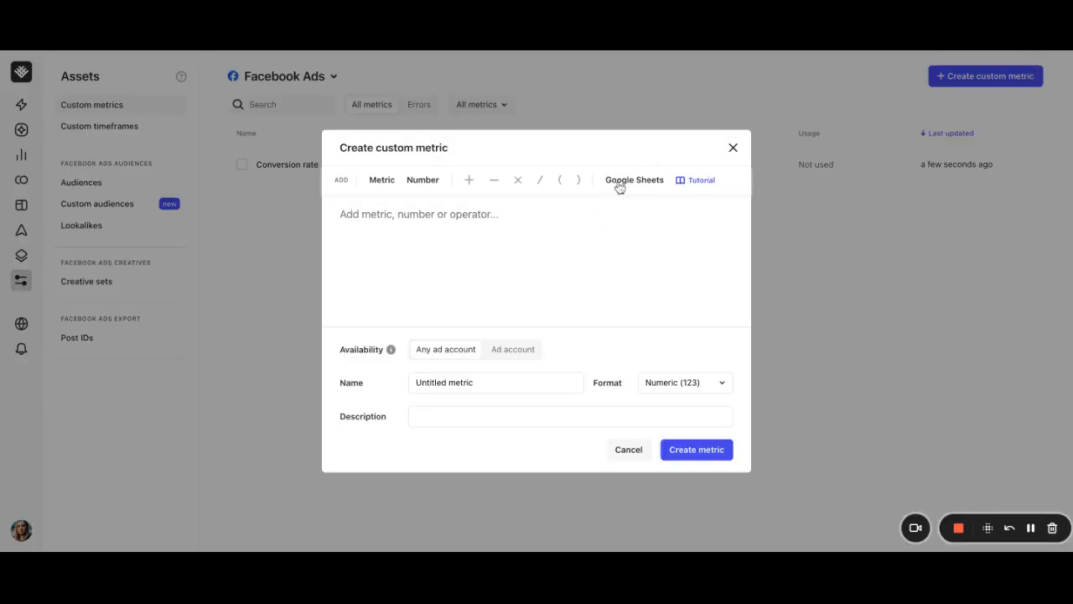
pyautogui.click(634, 179)
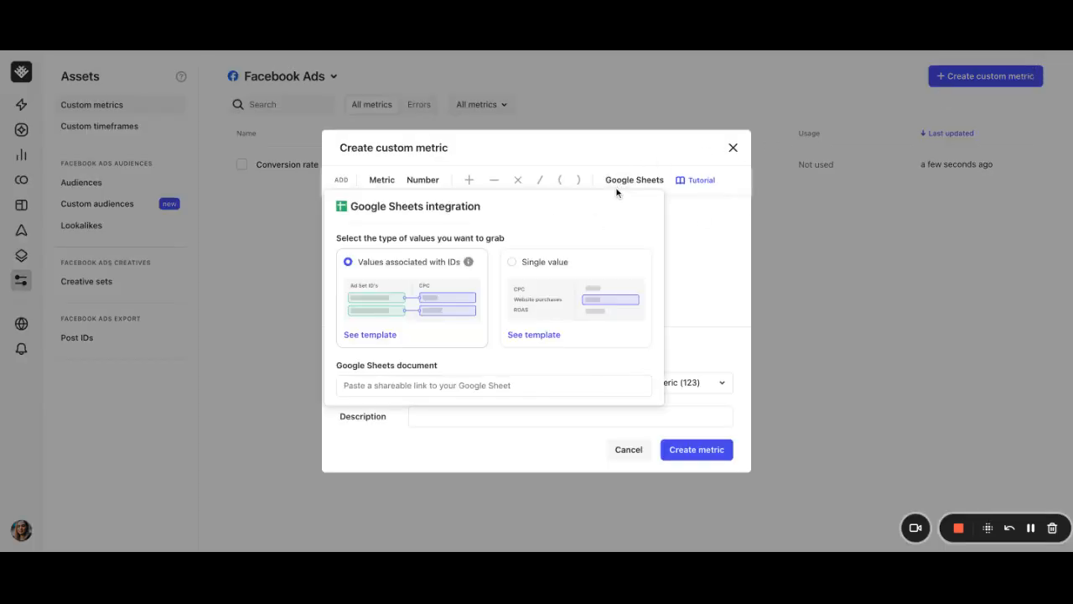
pyautogui.moveTo(611, 229)
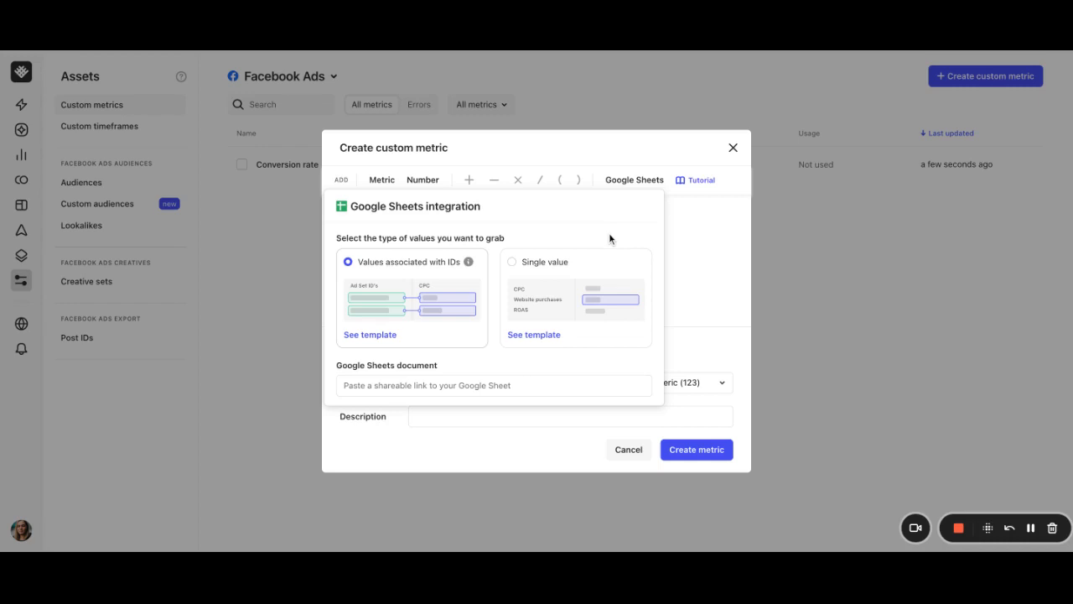
pyautogui.moveTo(825, 246)
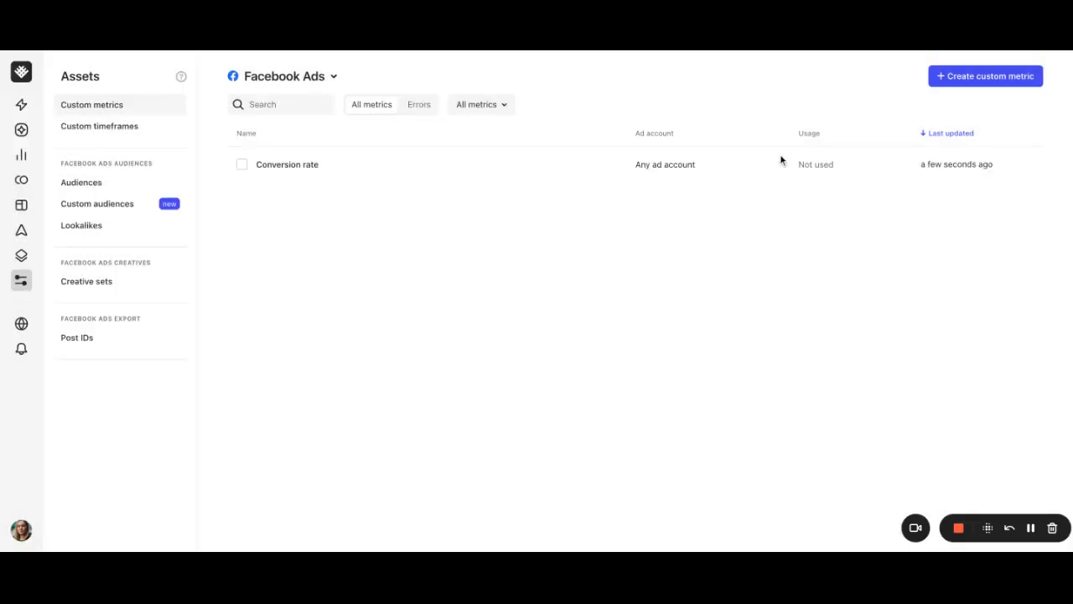
# Start a new custom metric whose formula is the fixed number 2.5.
pyautogui.click(985, 75)
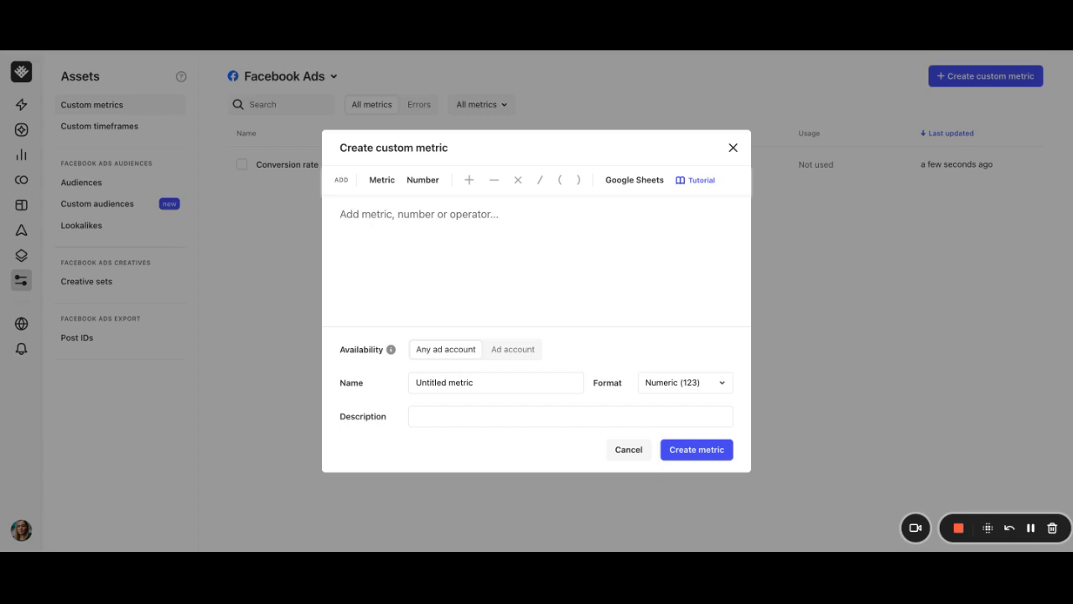
pyautogui.click(422, 180)
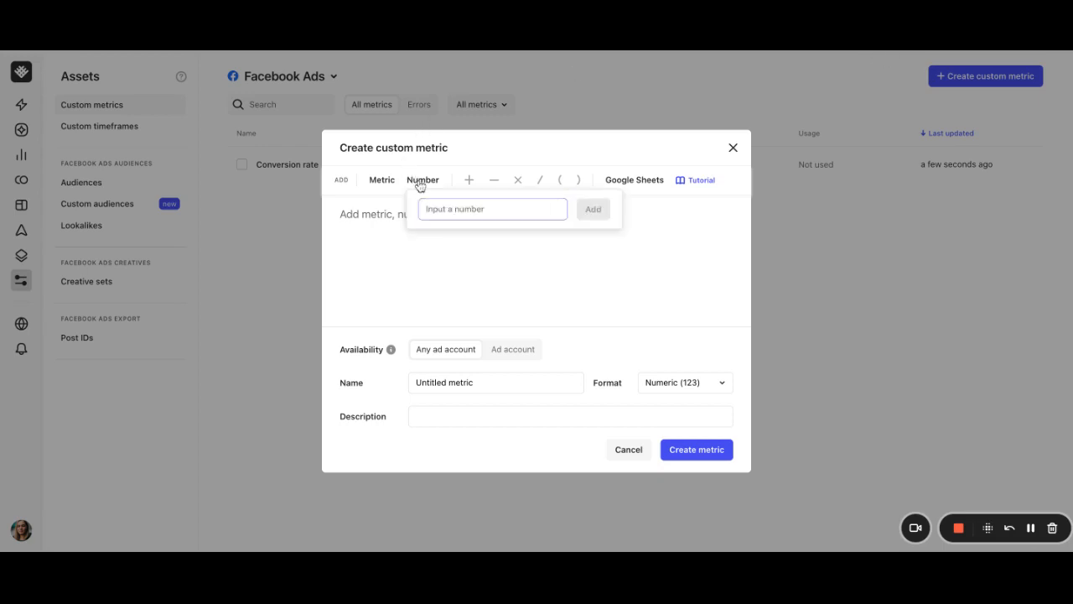
pyautogui.click(493, 209)
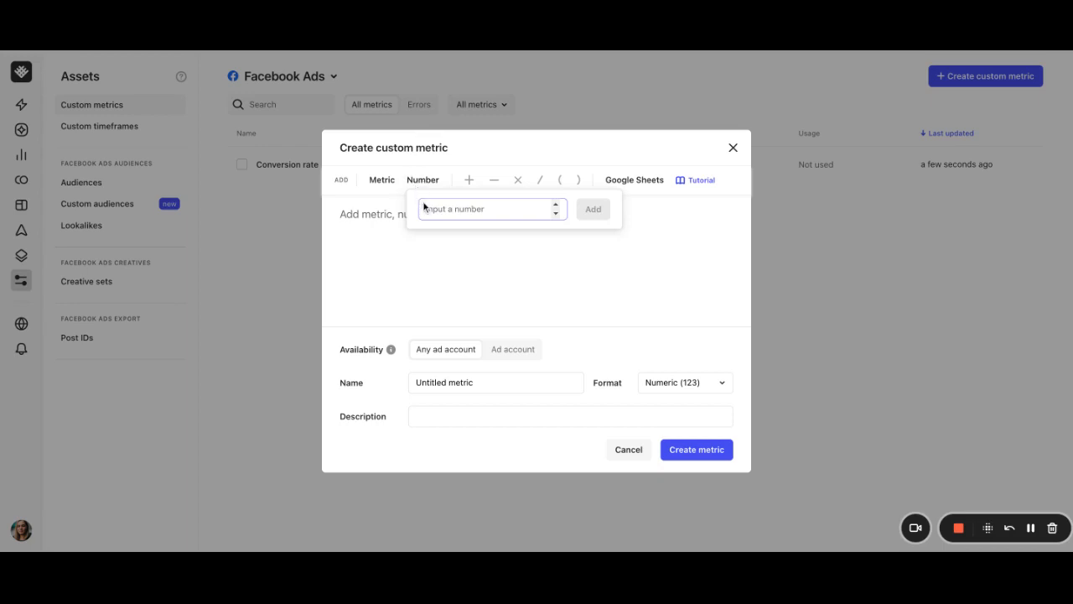
pyautogui.write('2.5')
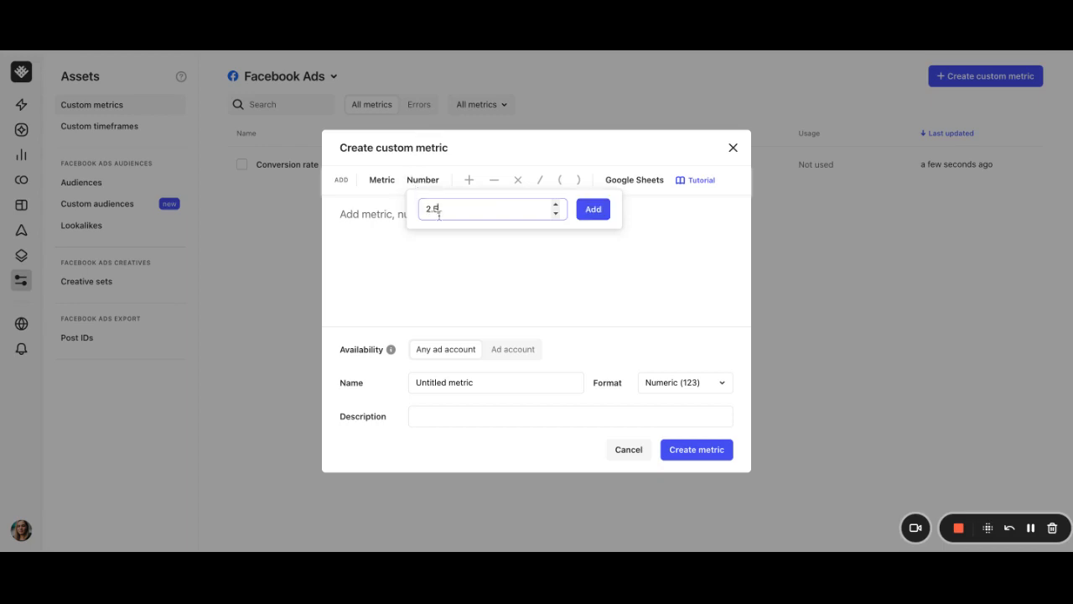
pyautogui.click(593, 209)
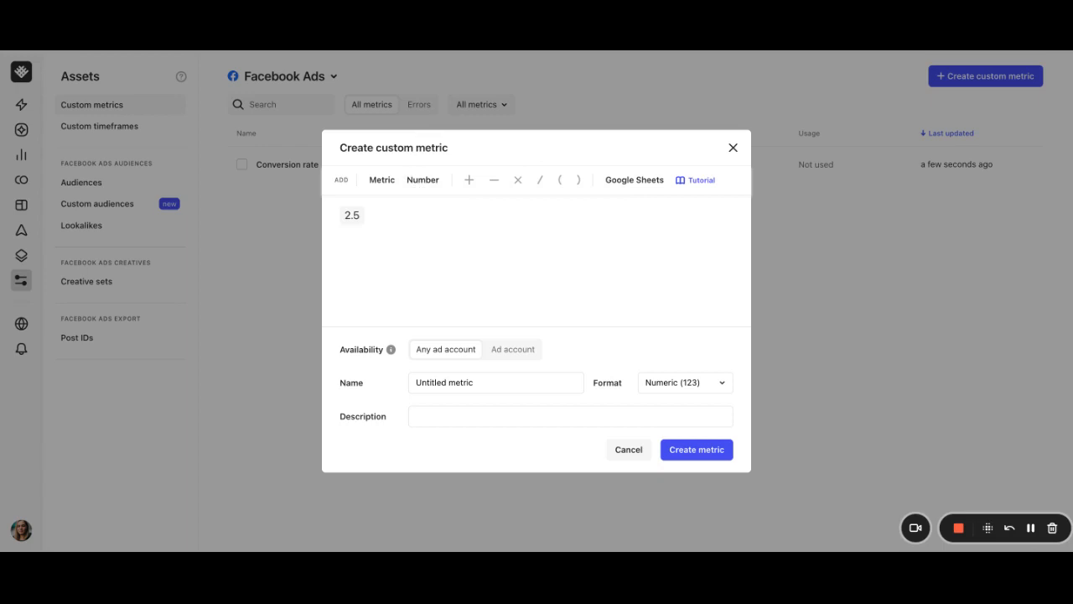
pyautogui.moveTo(504, 524)
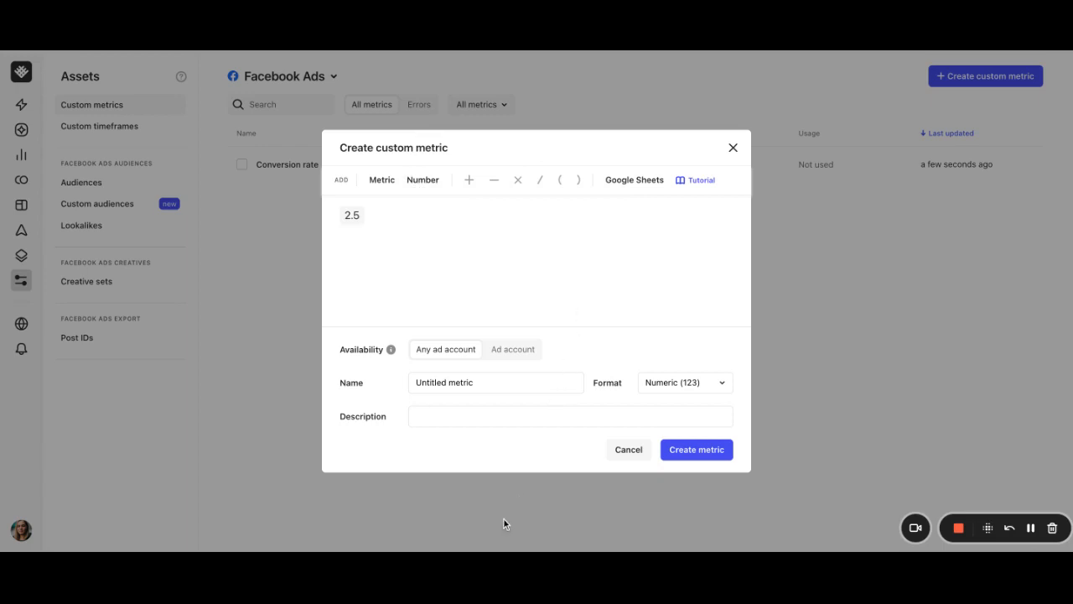
# Limit it to the Revealbot ad account, name it ROAS target, describe it 'My ROAS target', and create it.
pyautogui.click(512, 348)
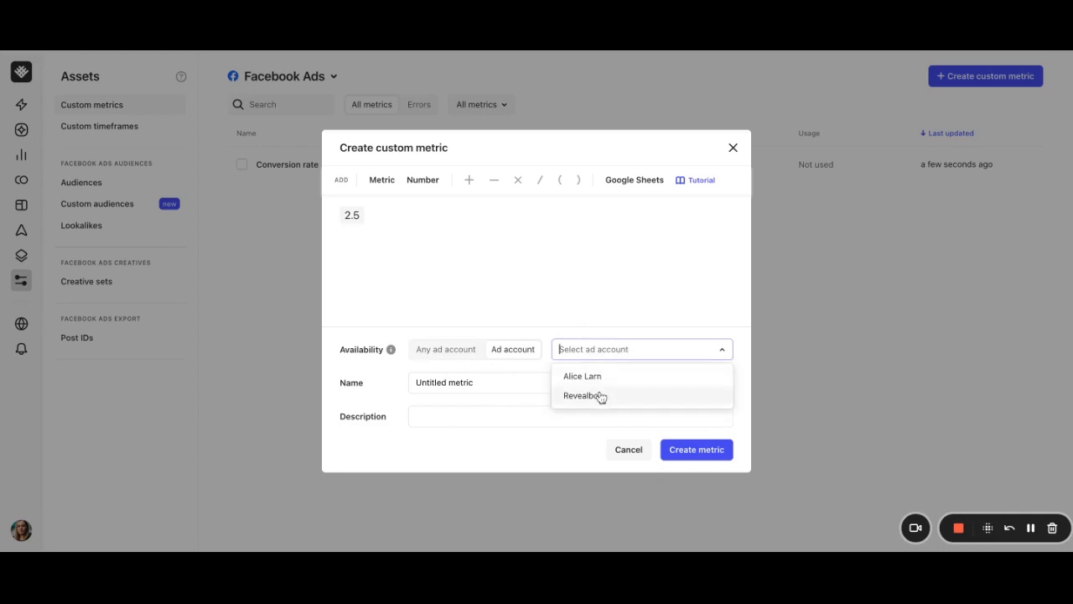
pyautogui.click(580, 395)
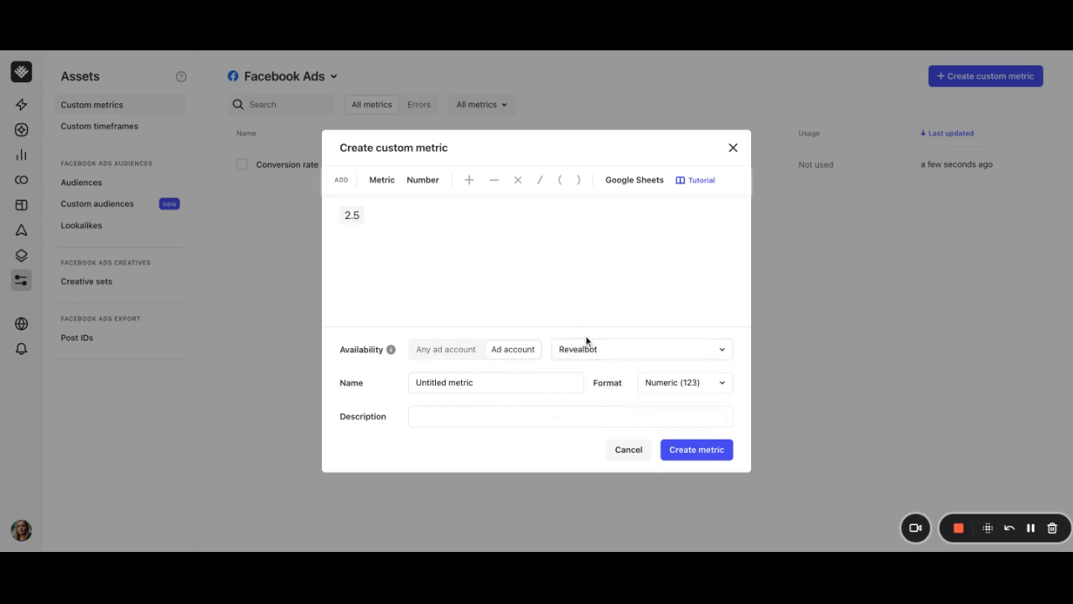
pyautogui.moveTo(467, 344)
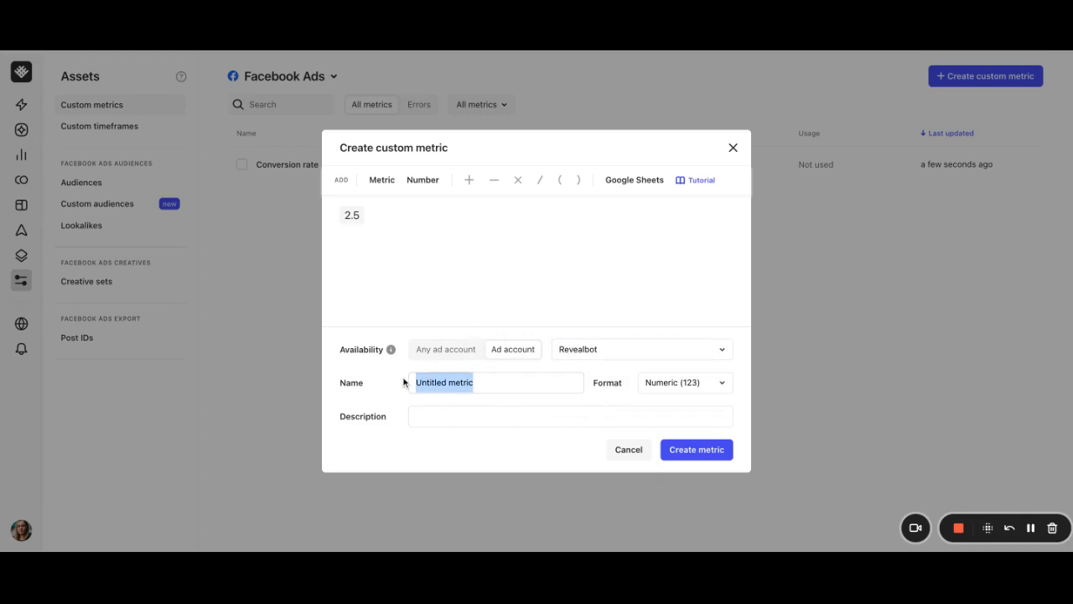
pyautogui.write('ROAS target')
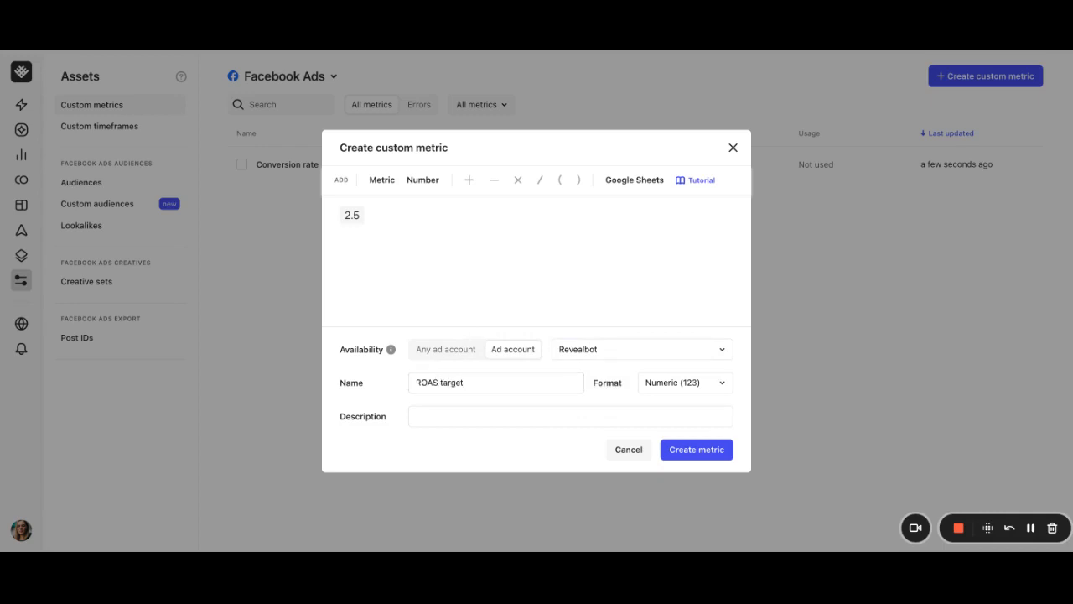
pyautogui.moveTo(676, 391)
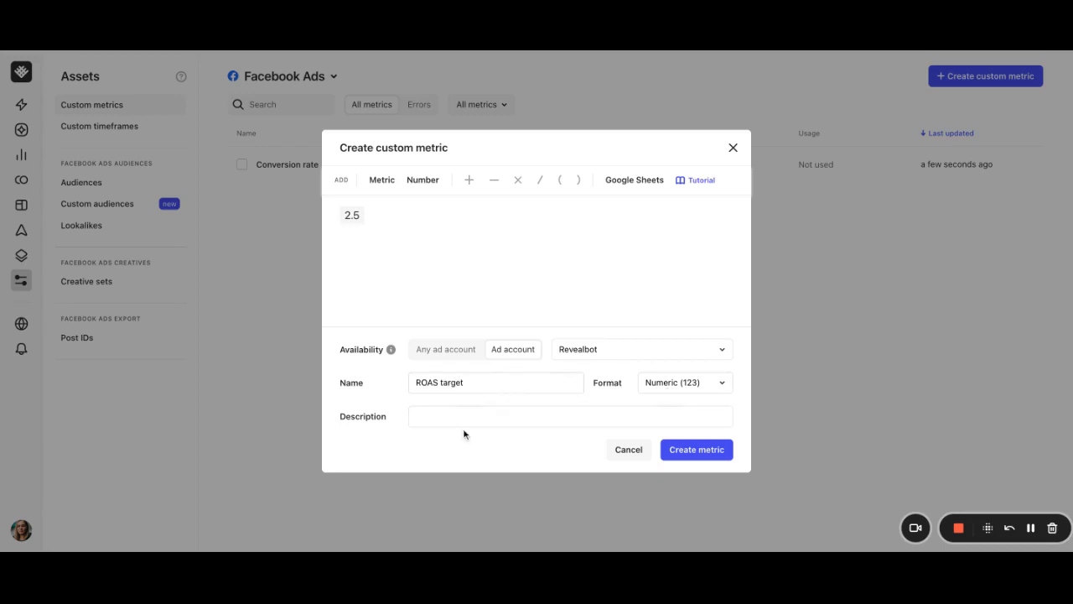
pyautogui.write('My ROAS tar')
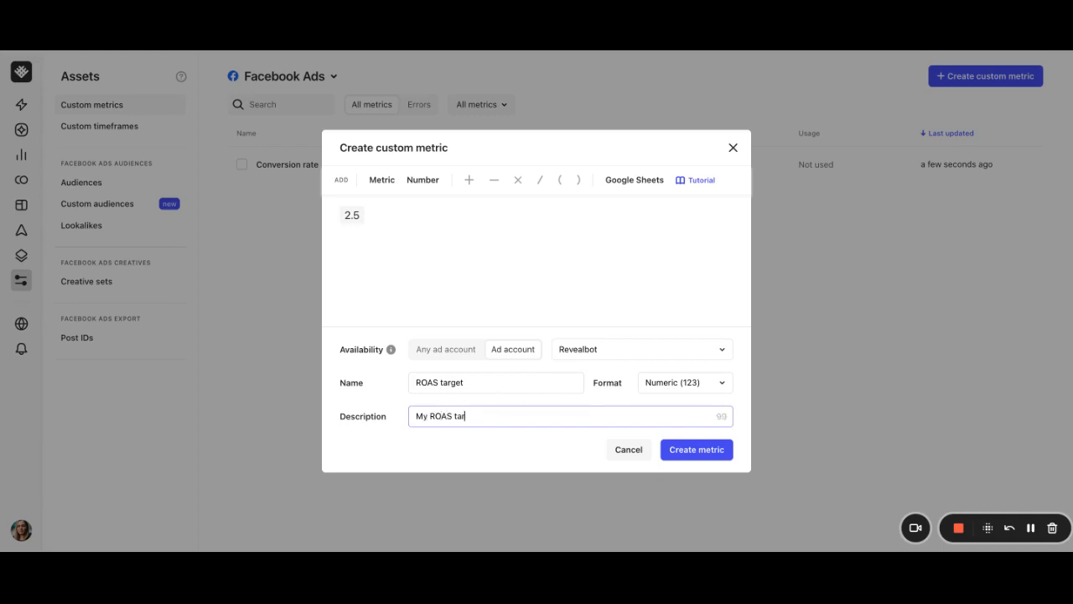
pyautogui.write('get')
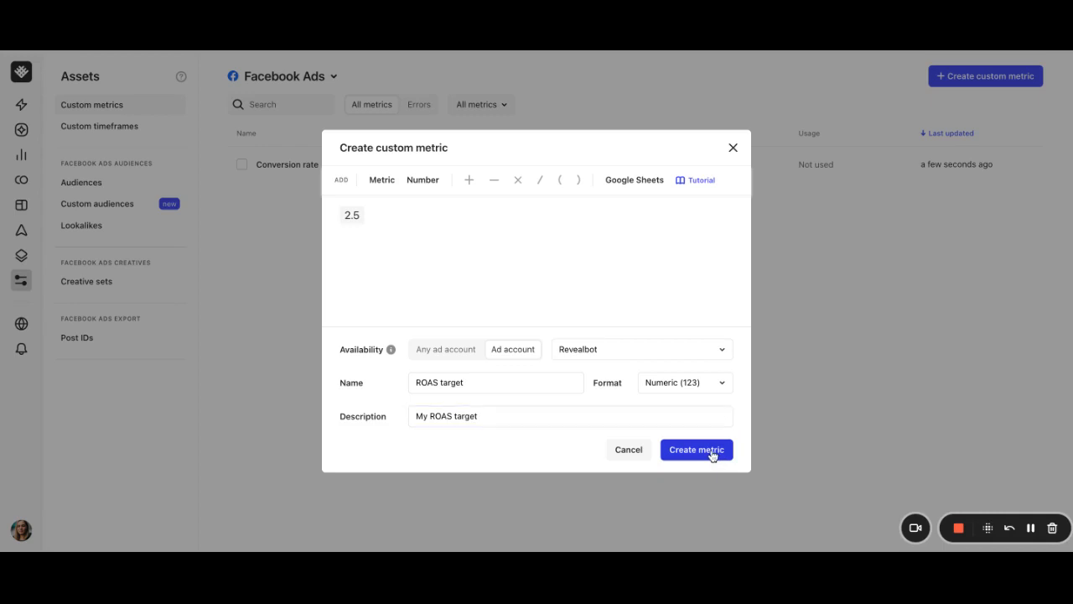
pyautogui.click(696, 449)
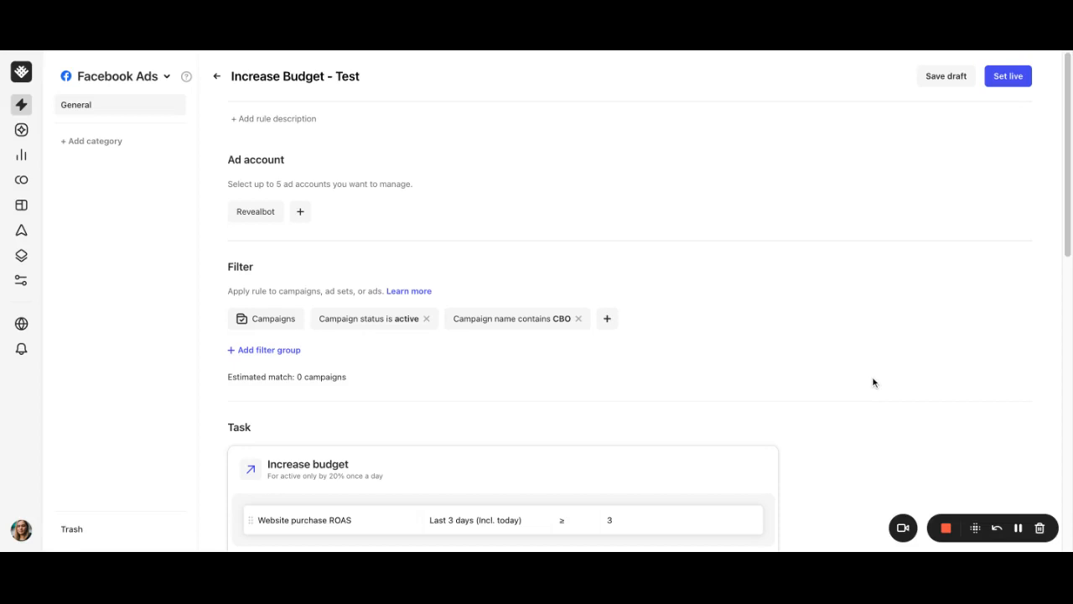
pyautogui.scroll(-3)
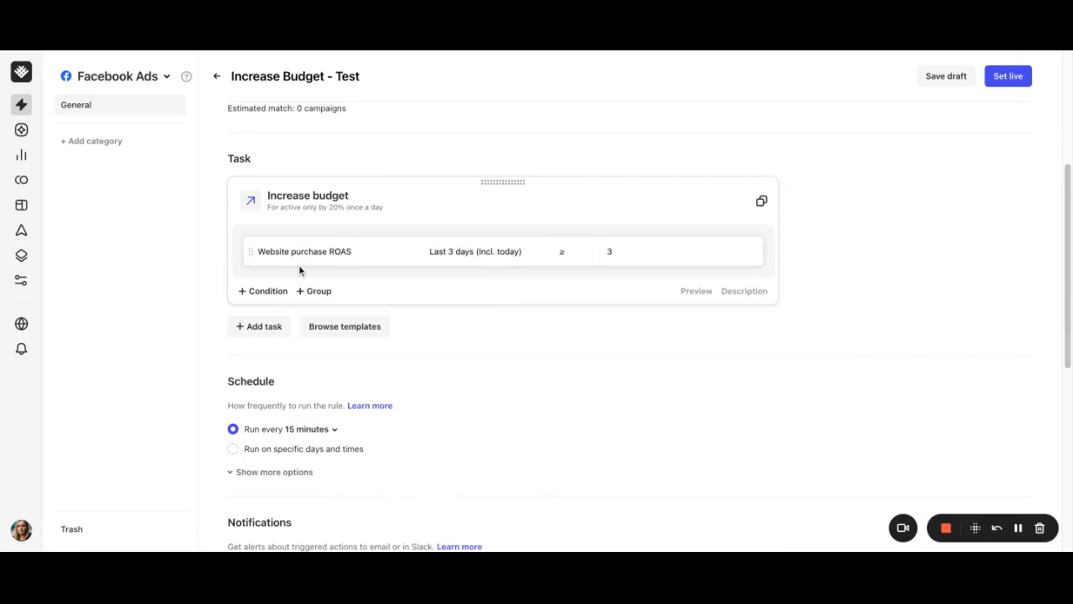
pyautogui.moveTo(359, 271)
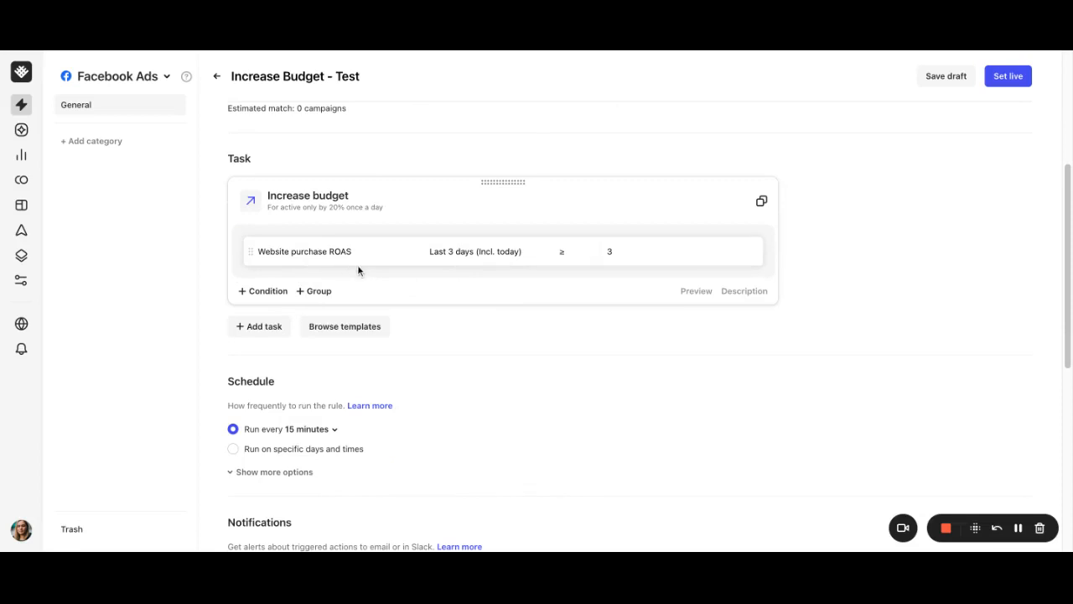
pyautogui.moveTo(459, 264)
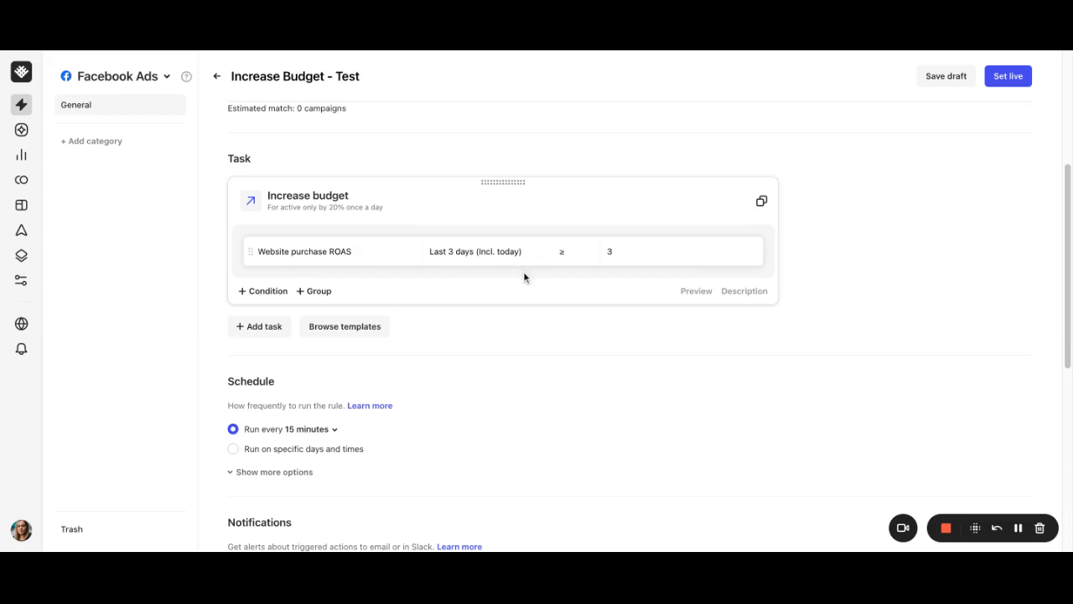
pyautogui.moveTo(704, 252)
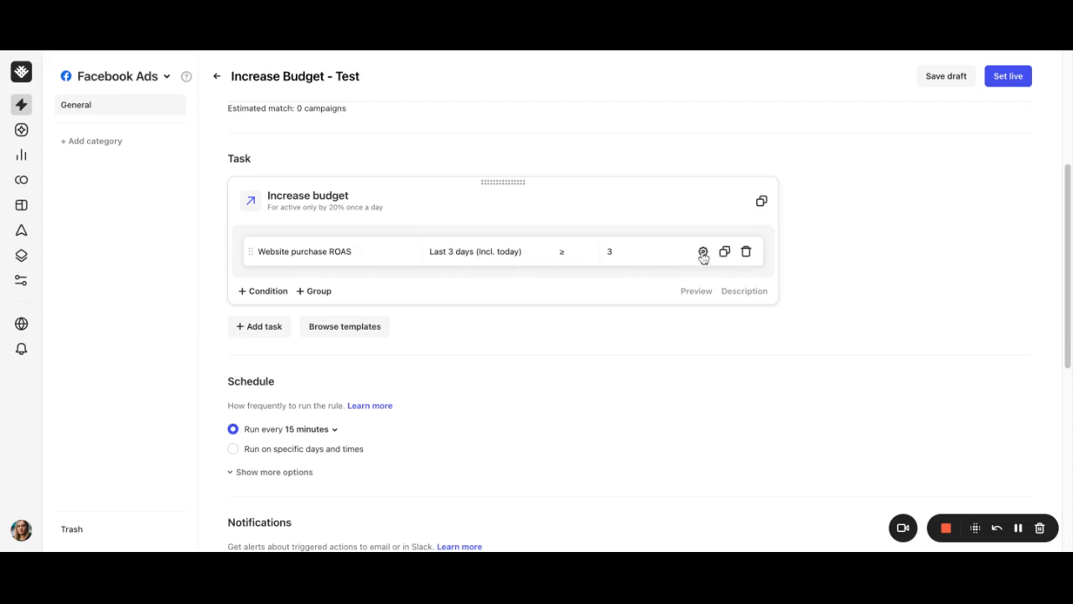
# Compare the website purchase ROAS condition against the ROAS target custom metric.
pyautogui.click(704, 251)
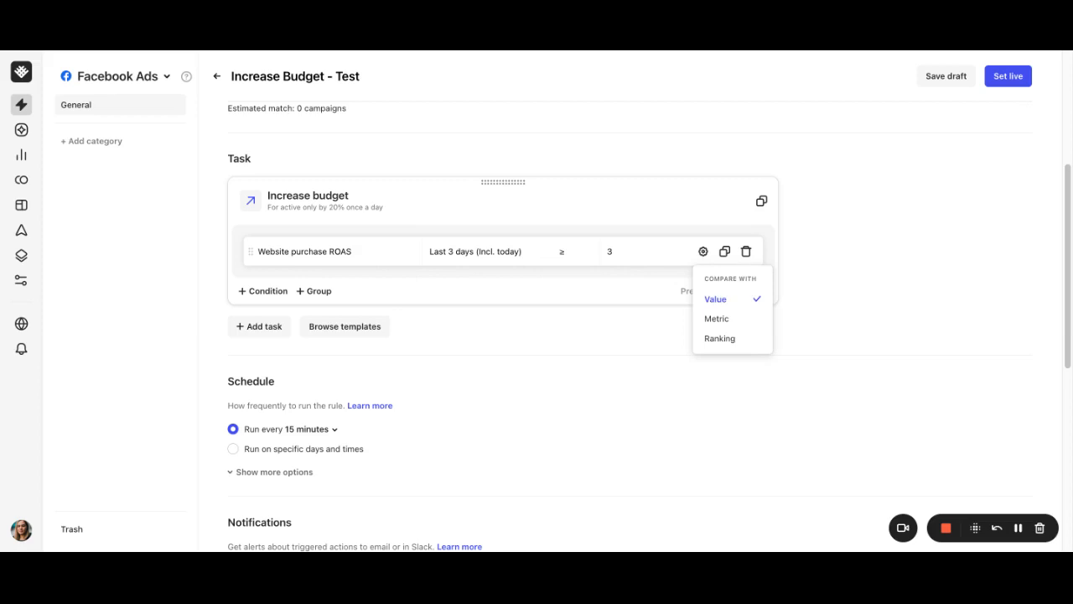
pyautogui.click(717, 319)
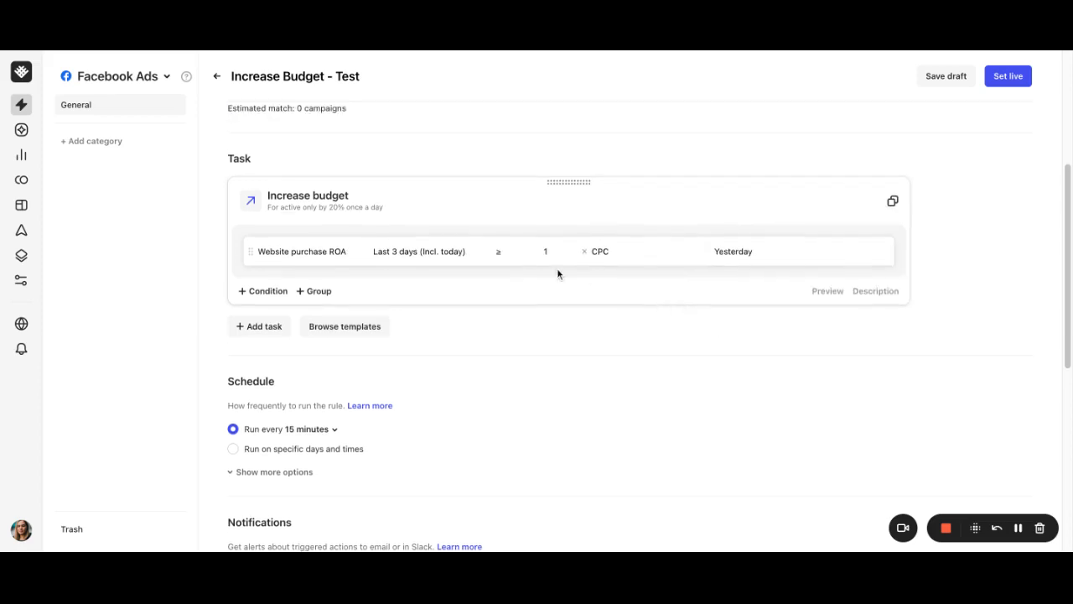
pyautogui.moveTo(563, 276)
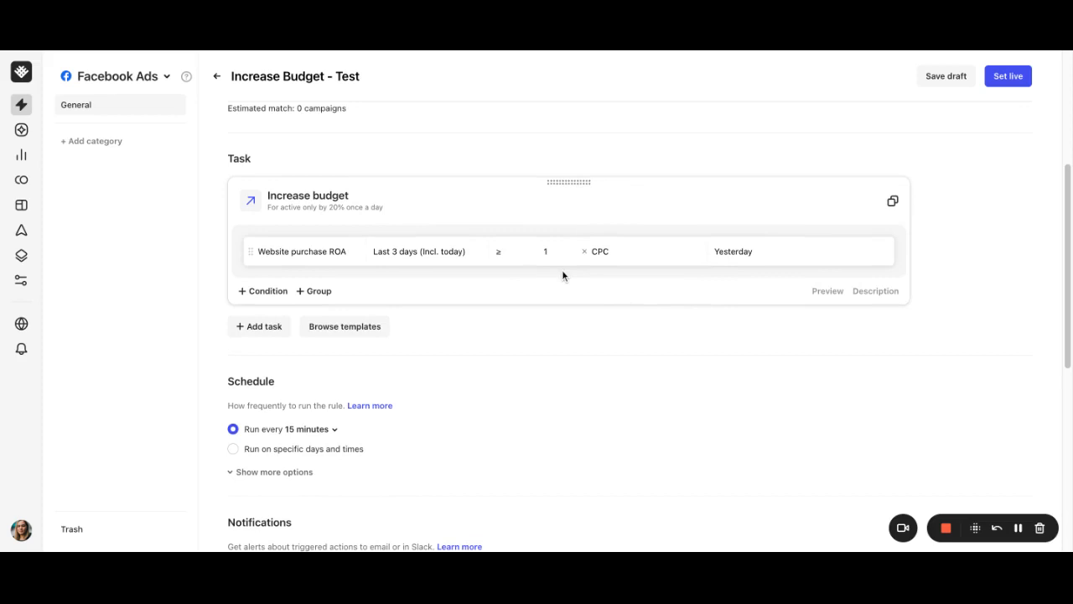
pyautogui.click(597, 251)
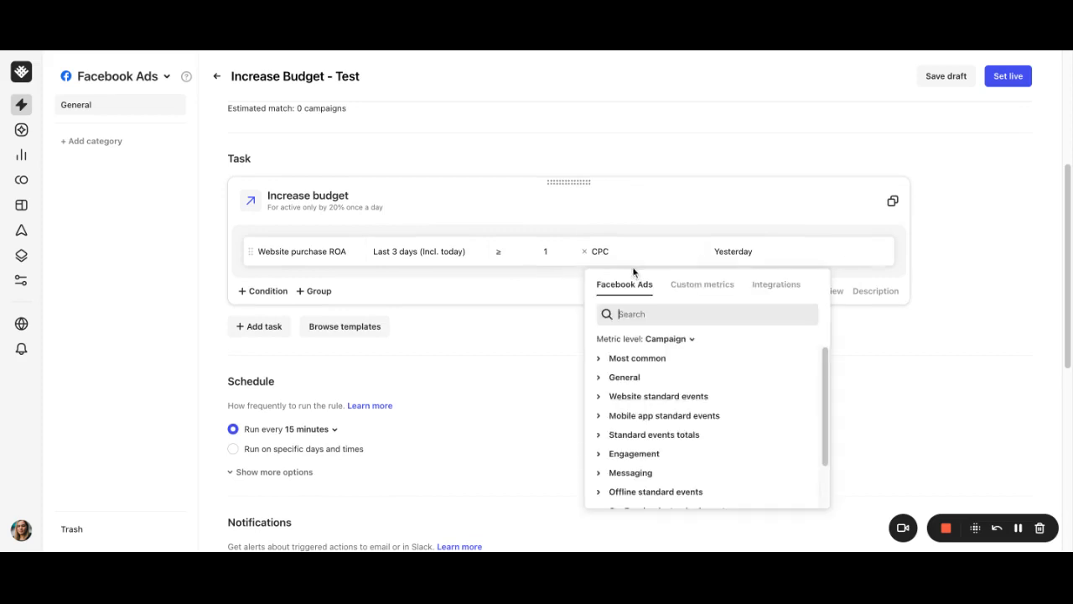
pyautogui.click(621, 251)
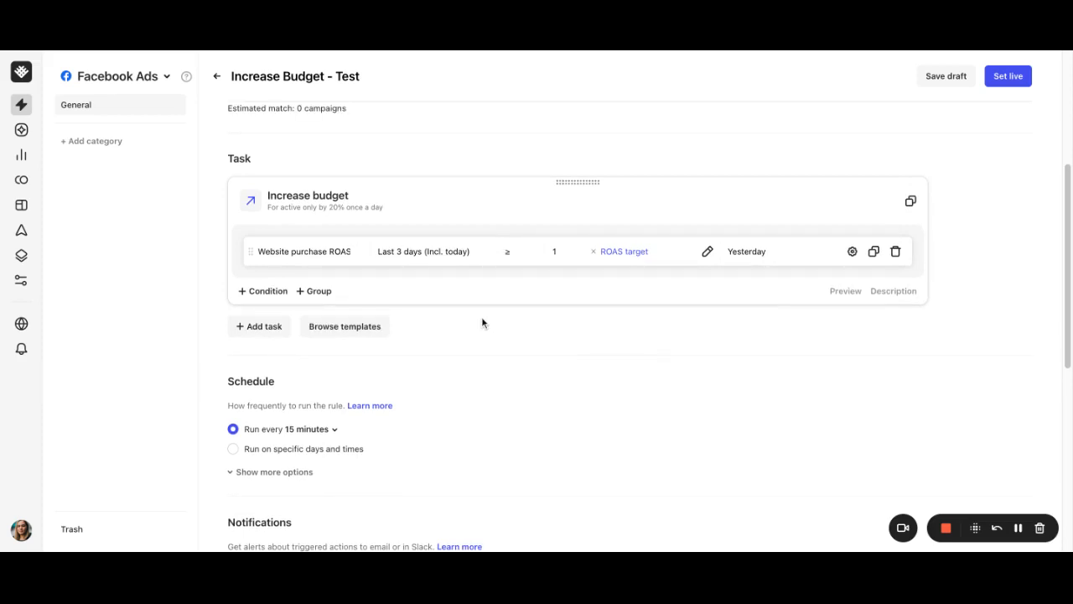
pyautogui.moveTo(515, 323)
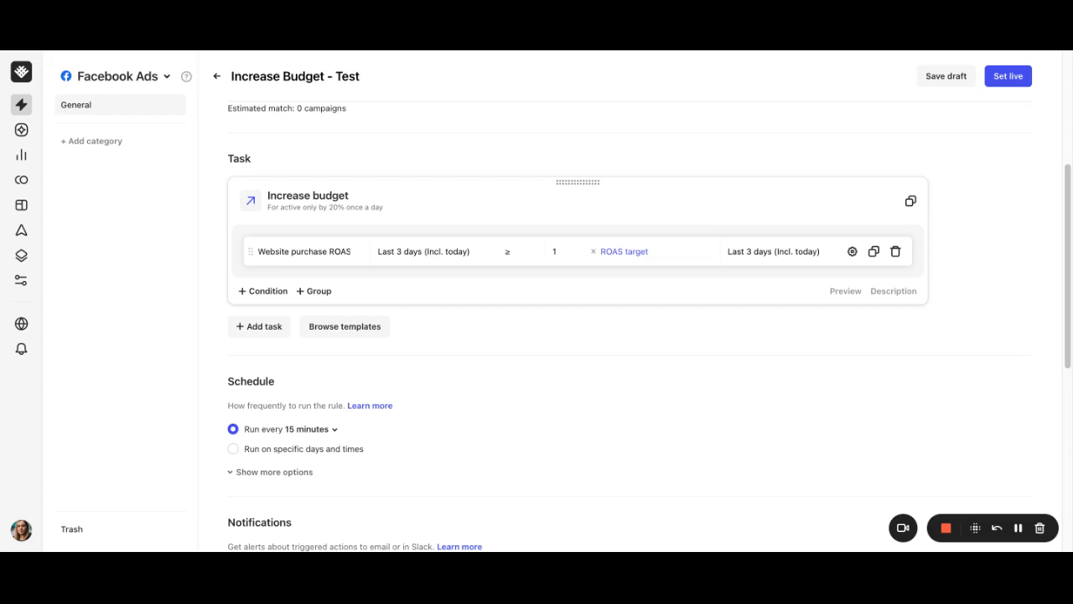
pyautogui.moveTo(725, 383)
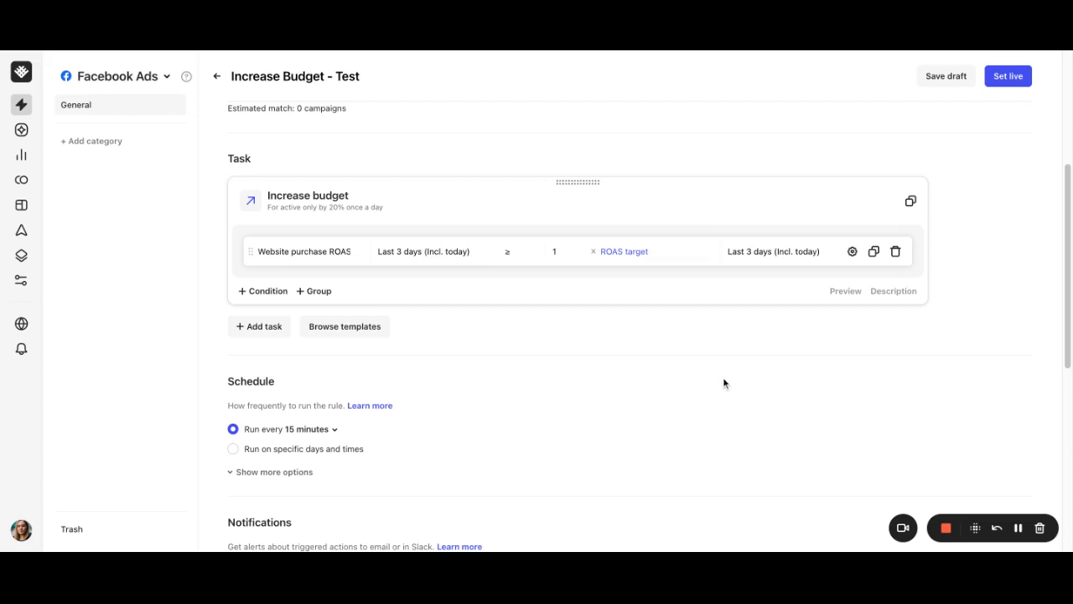
pyautogui.moveTo(660, 346)
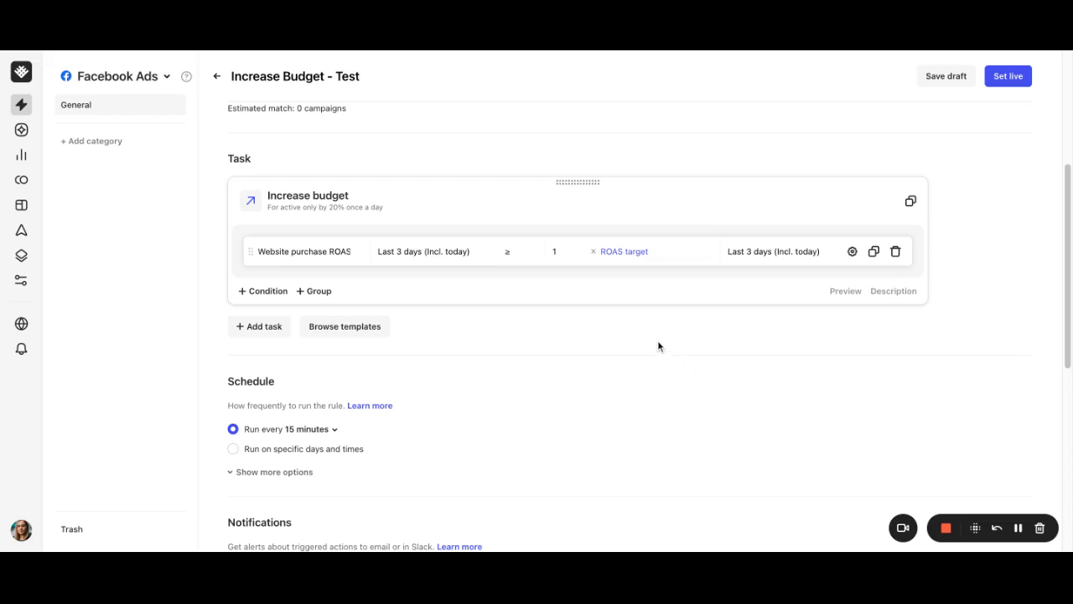
pyautogui.moveTo(634, 301)
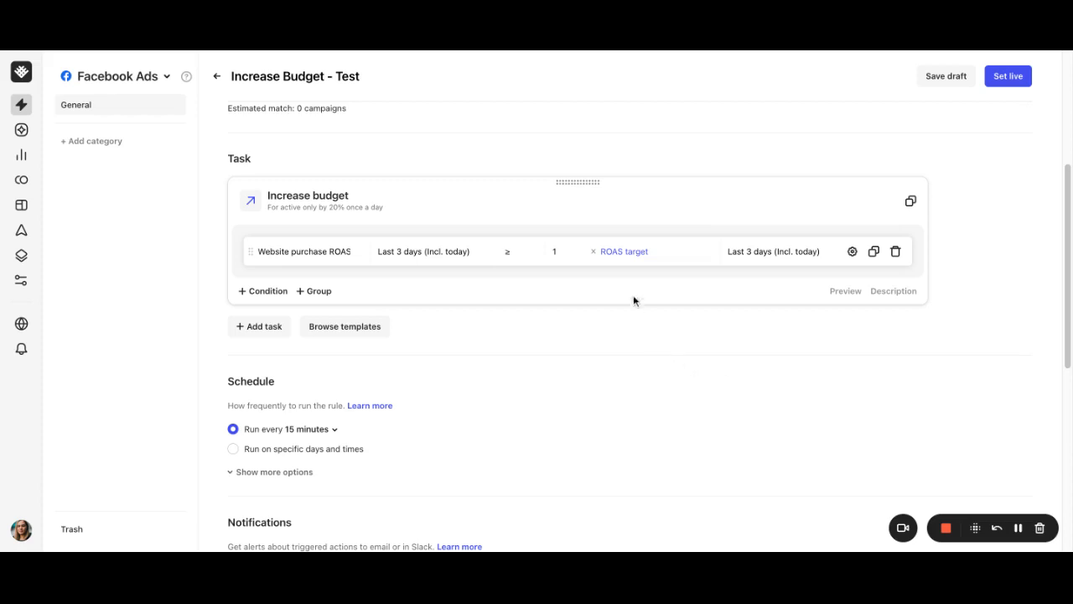
# Add another budget condition and start a new custom metric limited to an ad account.
pyautogui.click(624, 252)
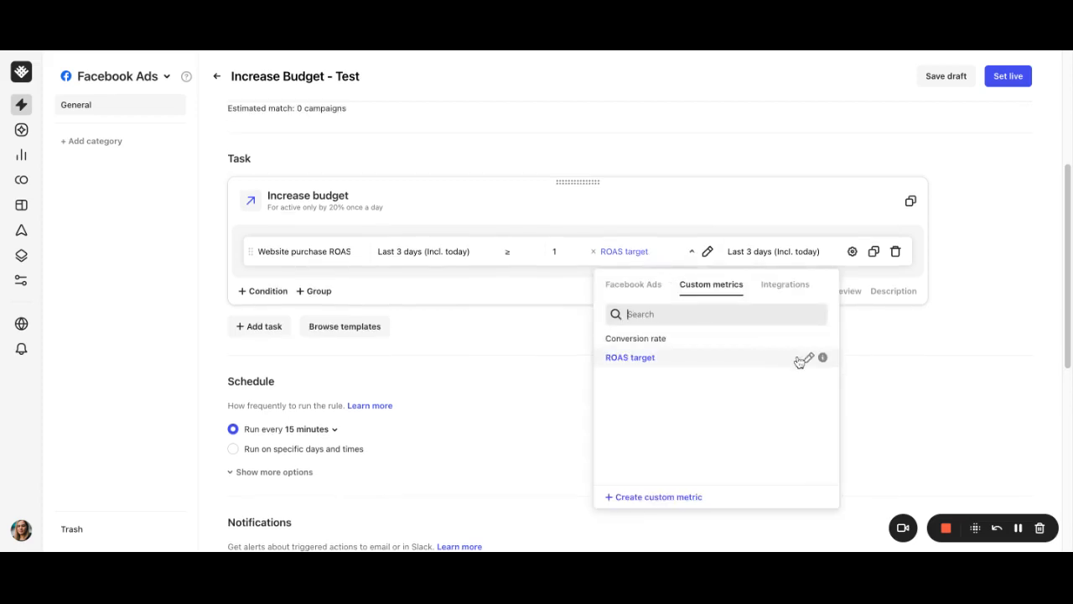
pyautogui.click(803, 358)
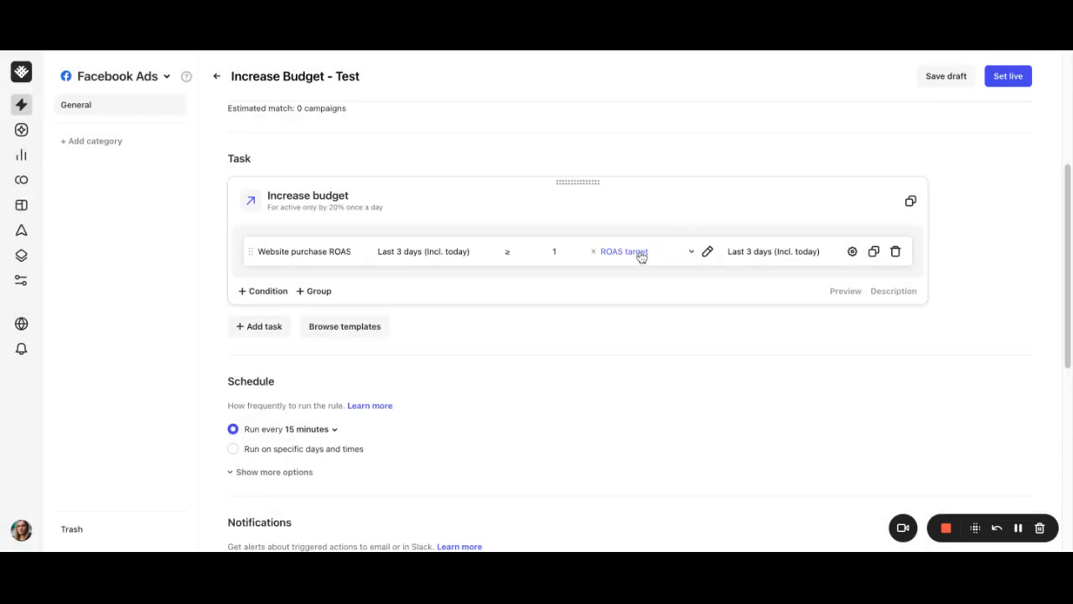
pyautogui.click(262, 291)
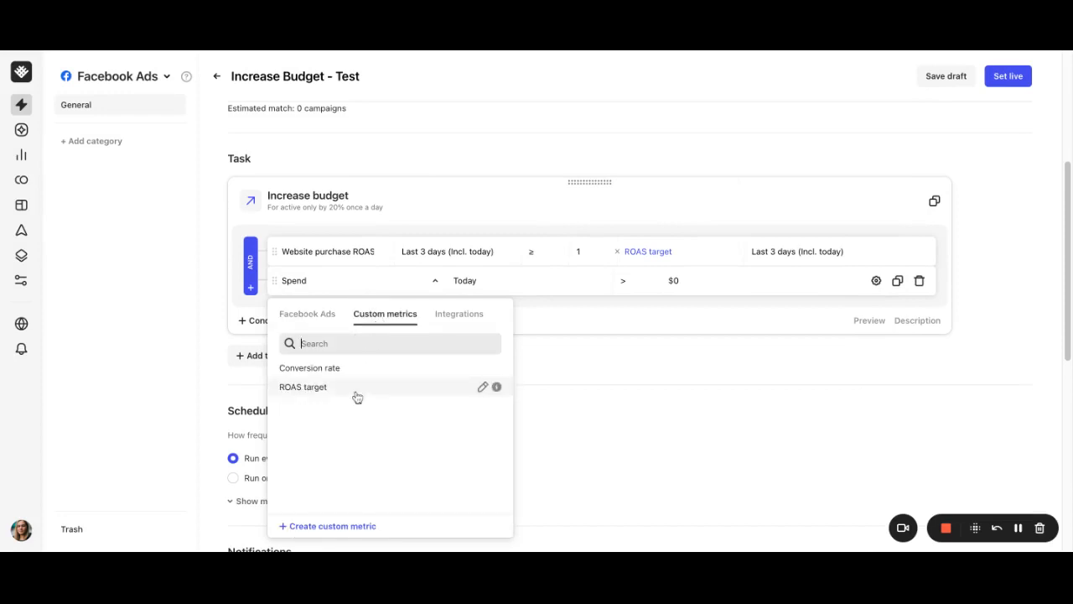
pyautogui.click(332, 525)
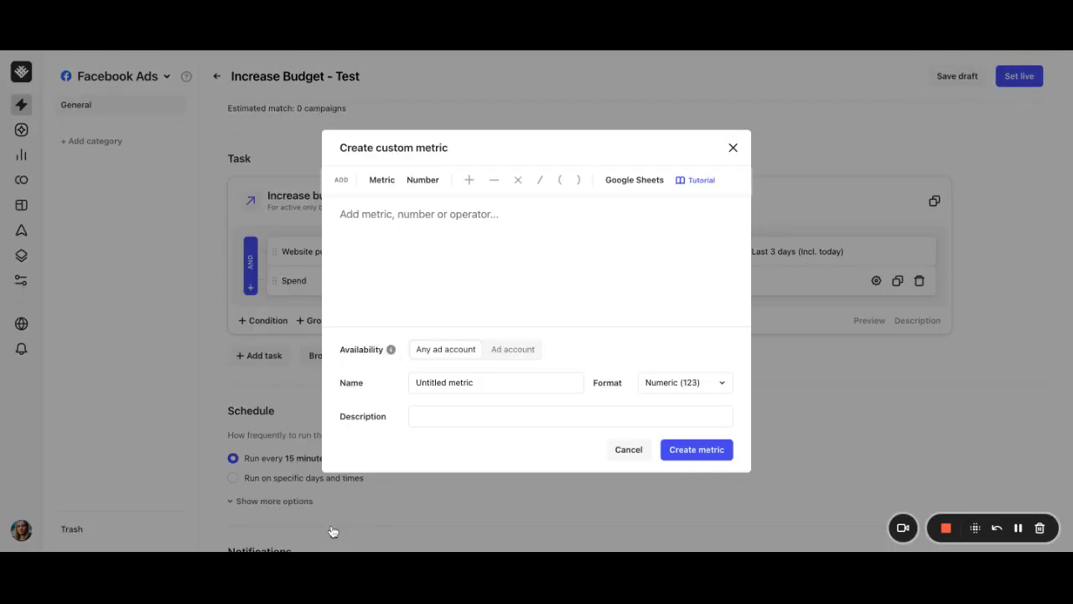
pyautogui.moveTo(336, 528)
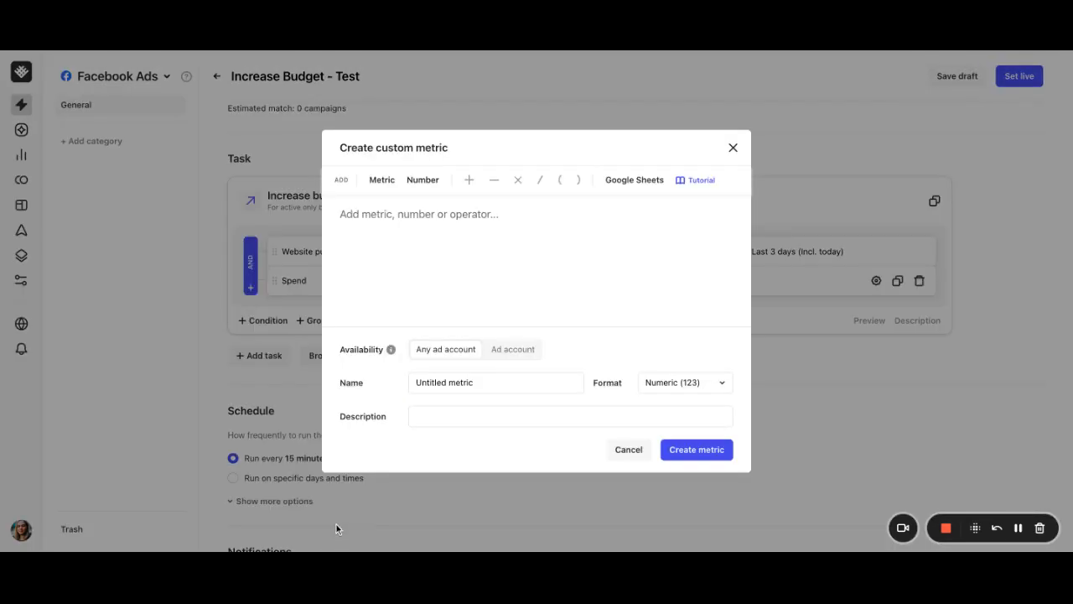
pyautogui.click(513, 349)
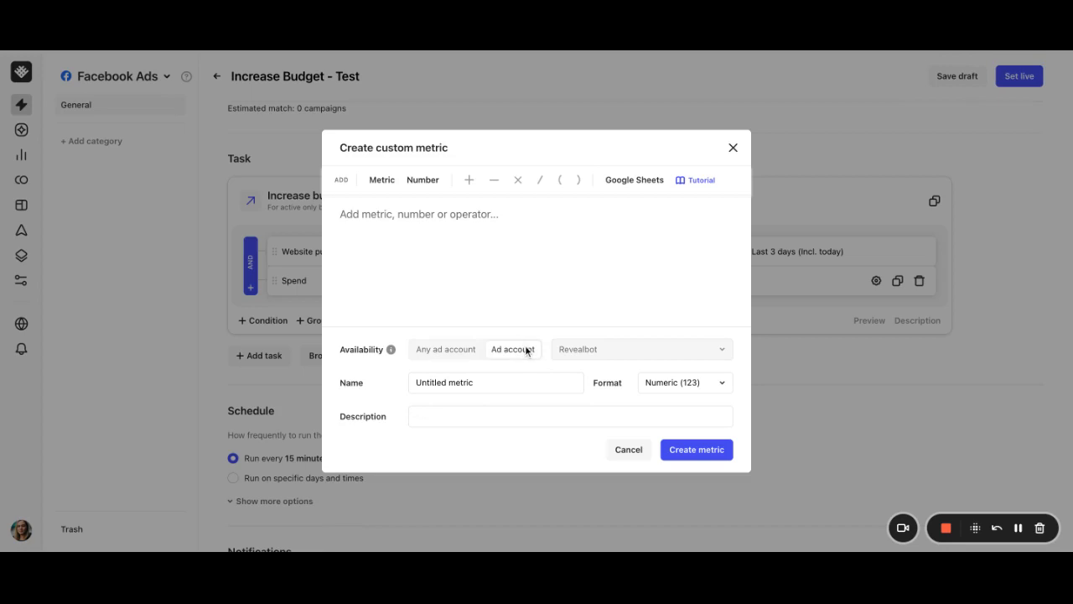
pyautogui.click(628, 450)
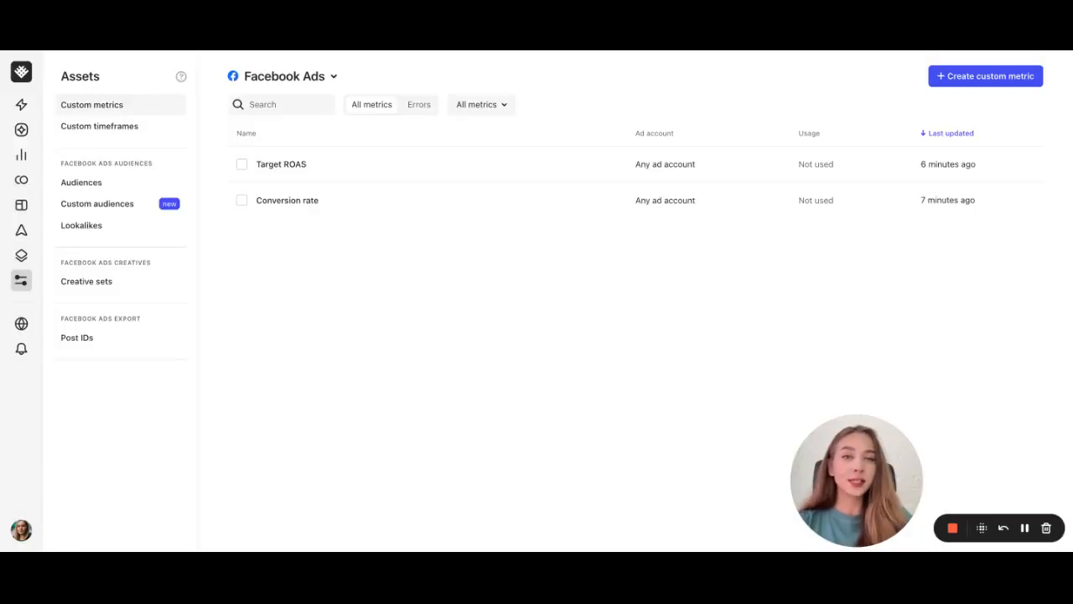